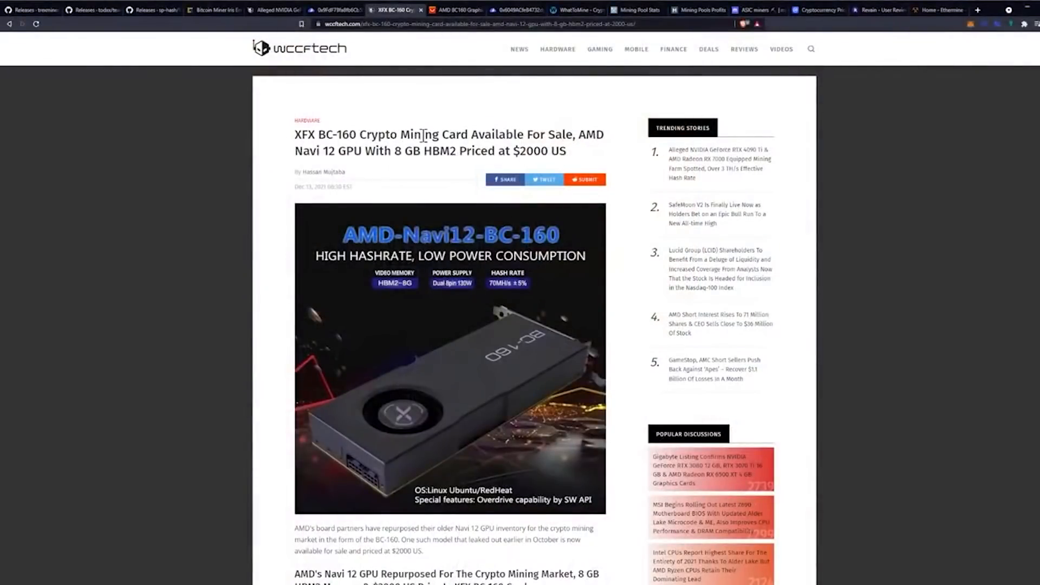
mouse_move(374, 140)
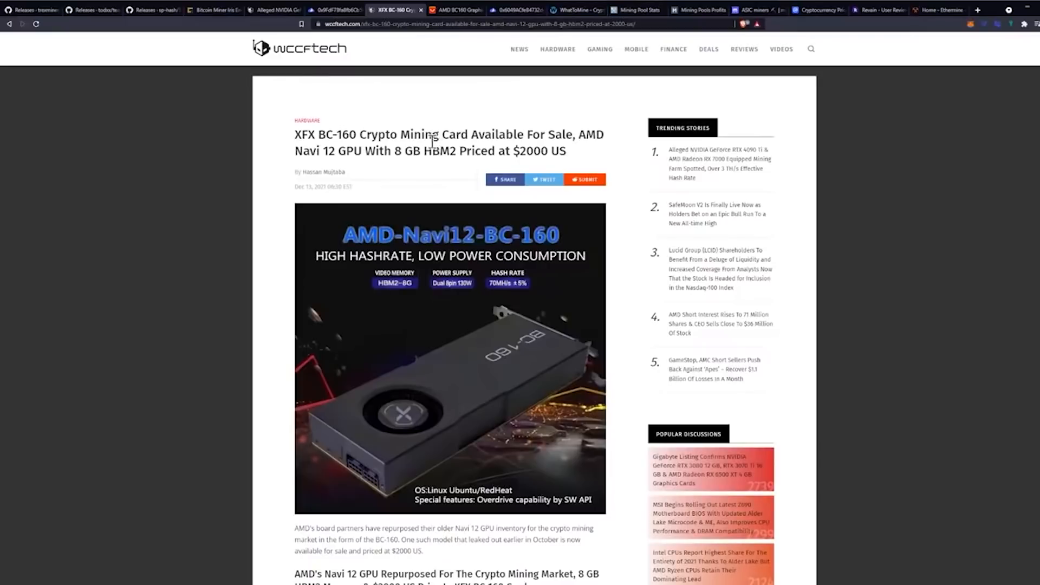
mouse_move(422, 173)
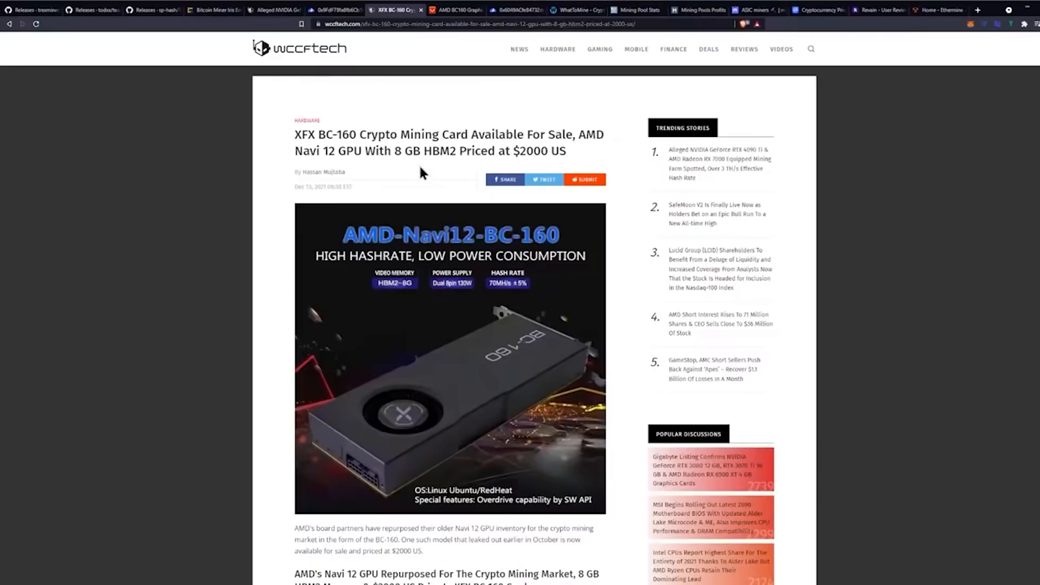
mouse_move(414, 176)
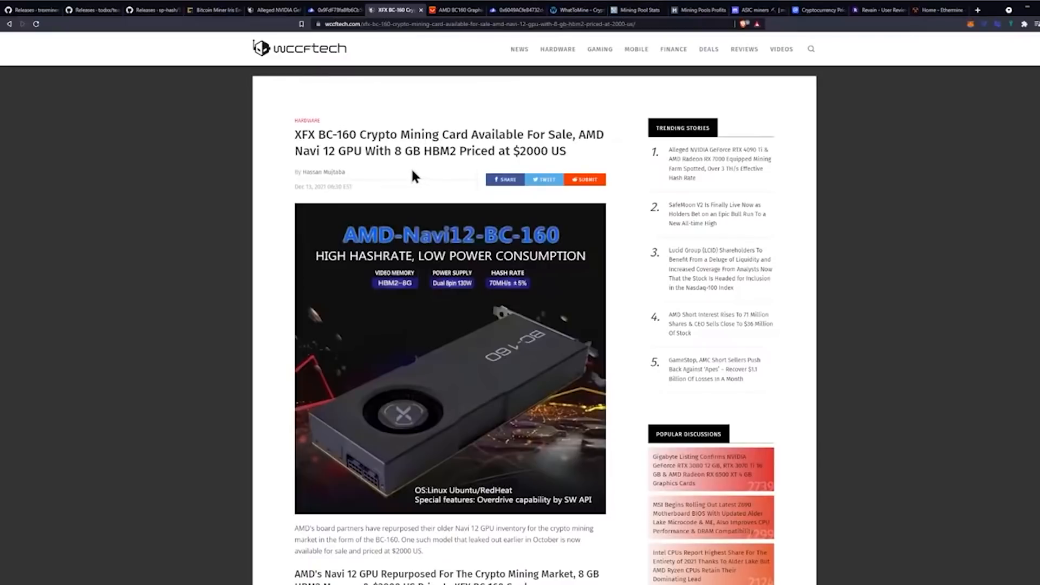
mouse_move(420, 173)
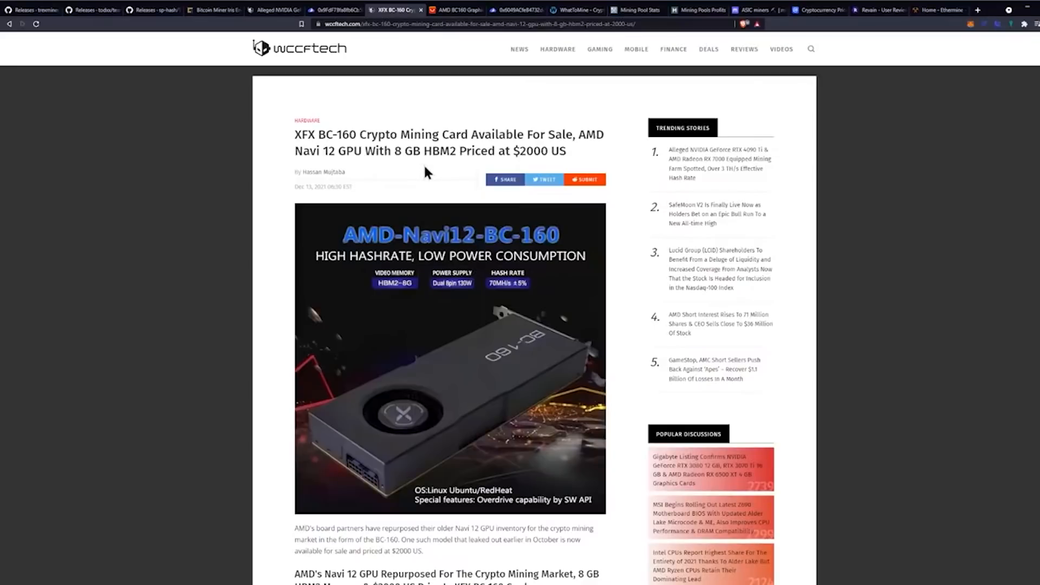
- Scroll the BC-160 article down to the Navi 12 repurposed-for-mining heading and product gallery
scroll(down, 3)
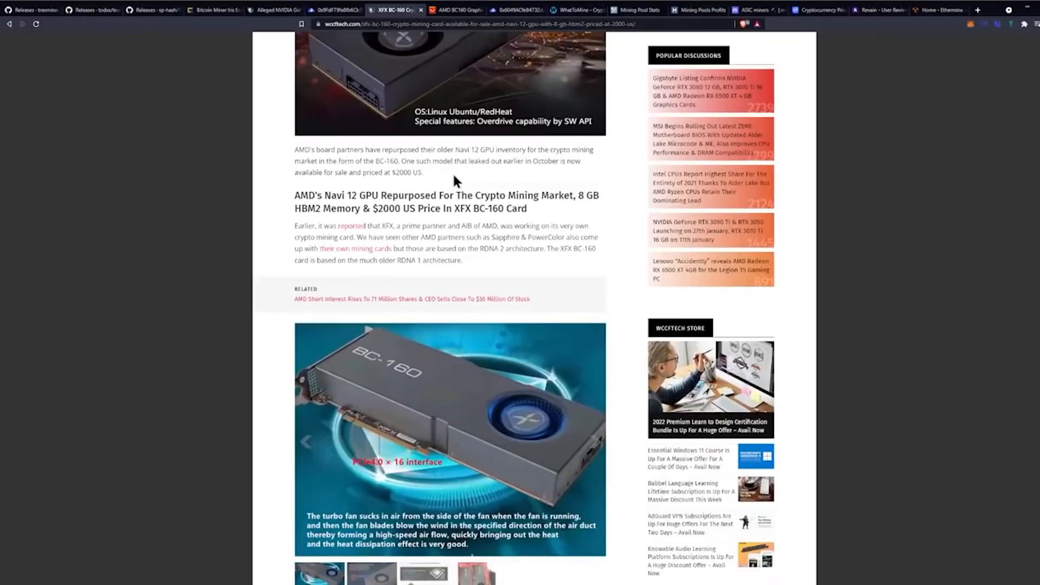
mouse_move(499, 185)
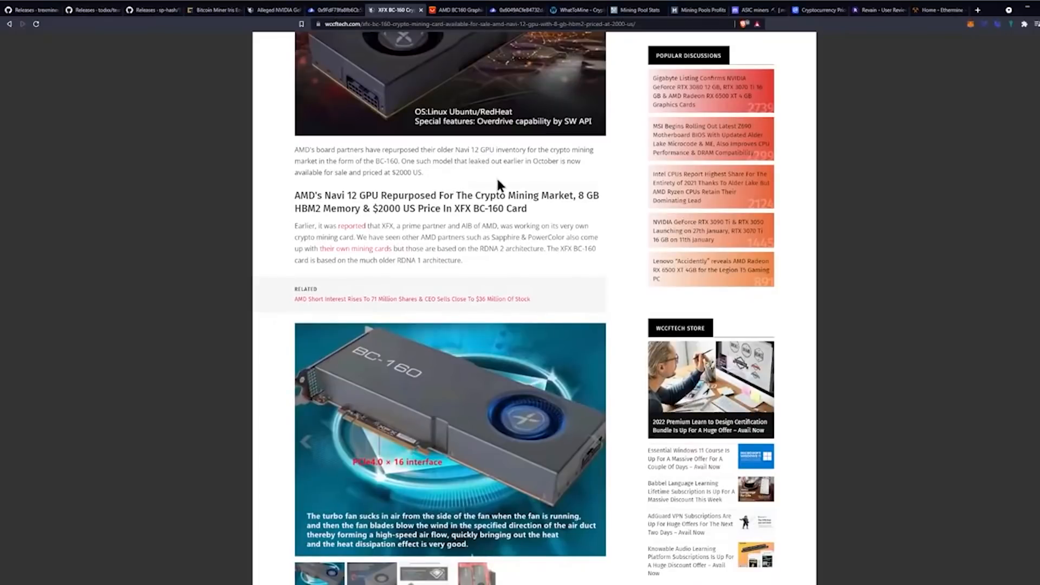
mouse_move(533, 180)
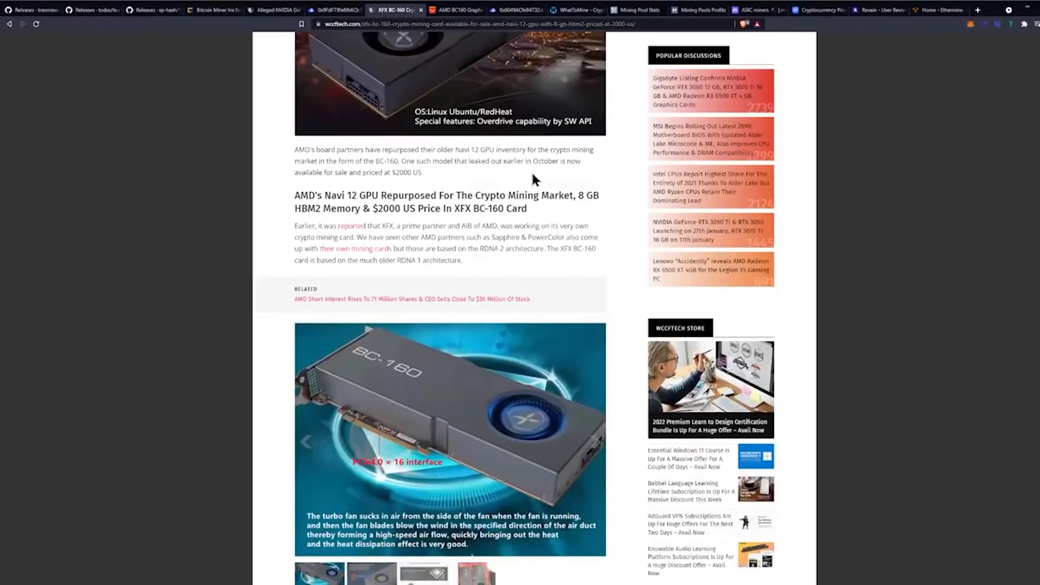
mouse_move(509, 195)
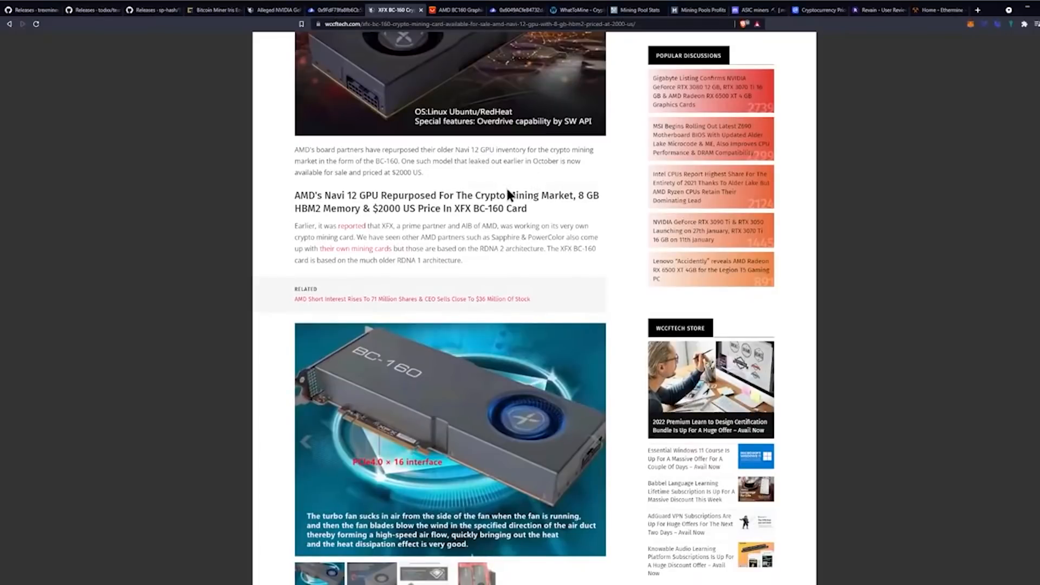
mouse_move(477, 186)
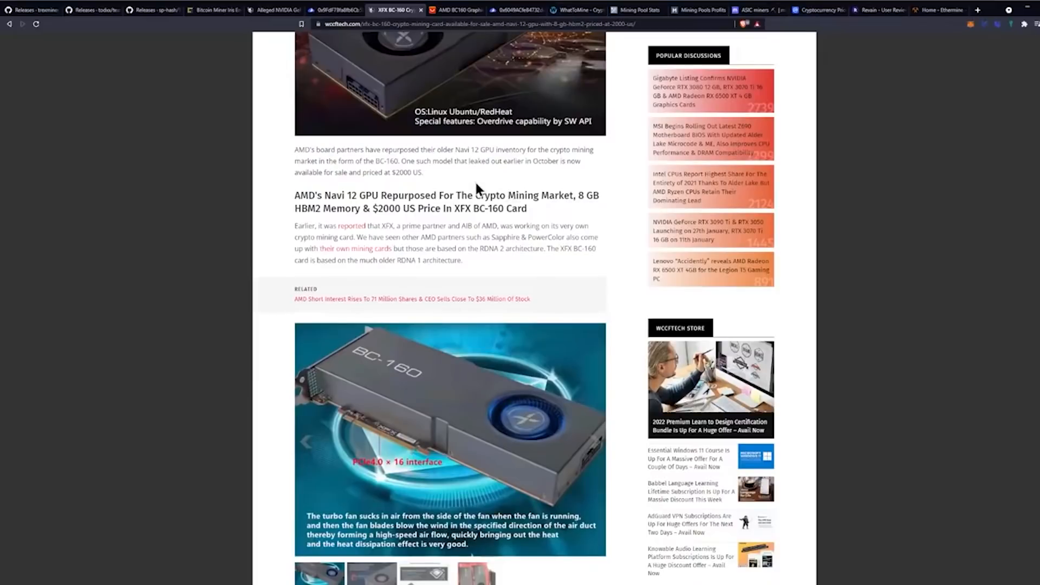
mouse_move(532, 179)
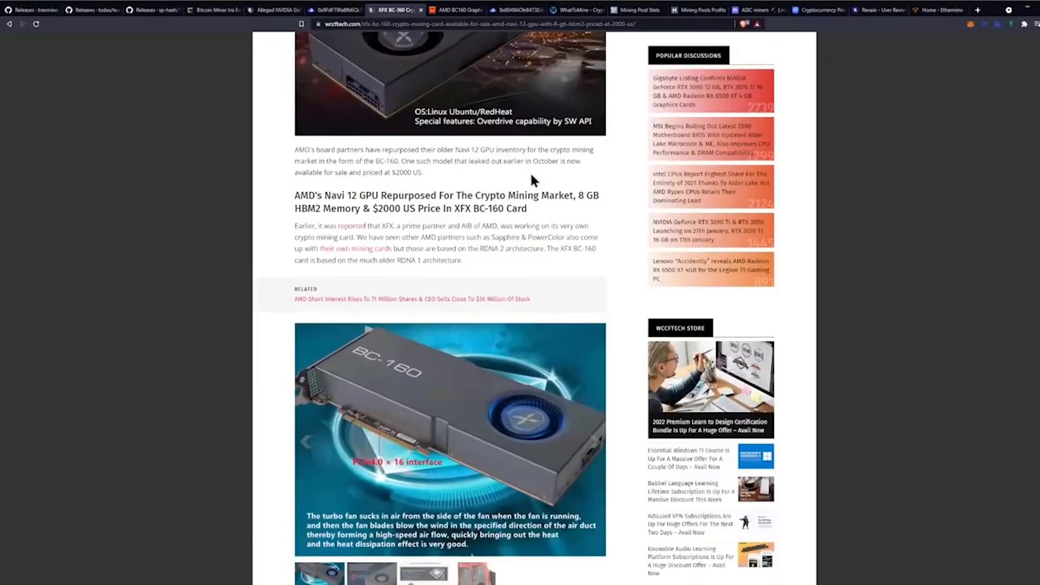
scroll(down, 3)
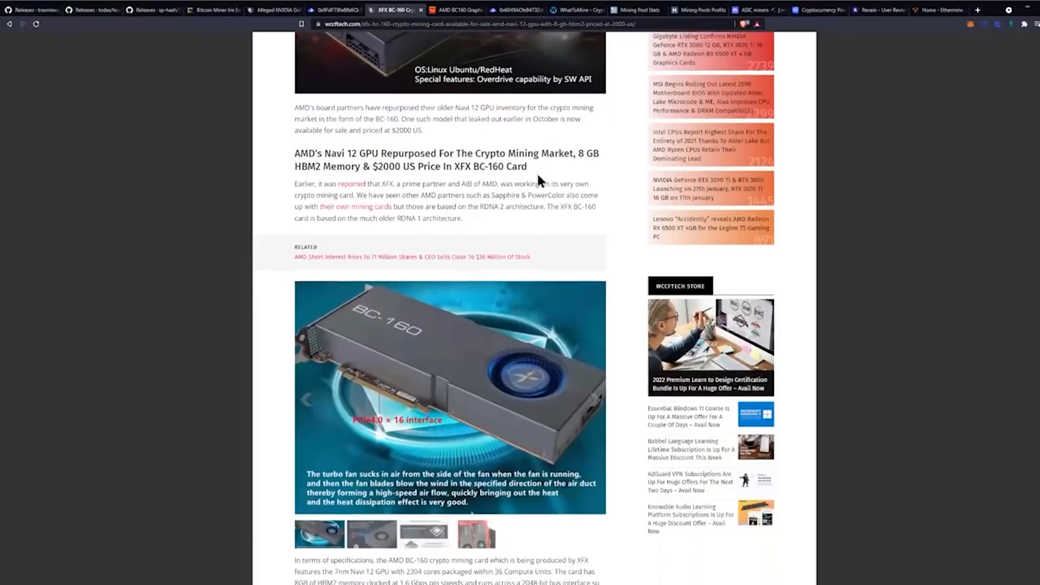
mouse_move(526, 182)
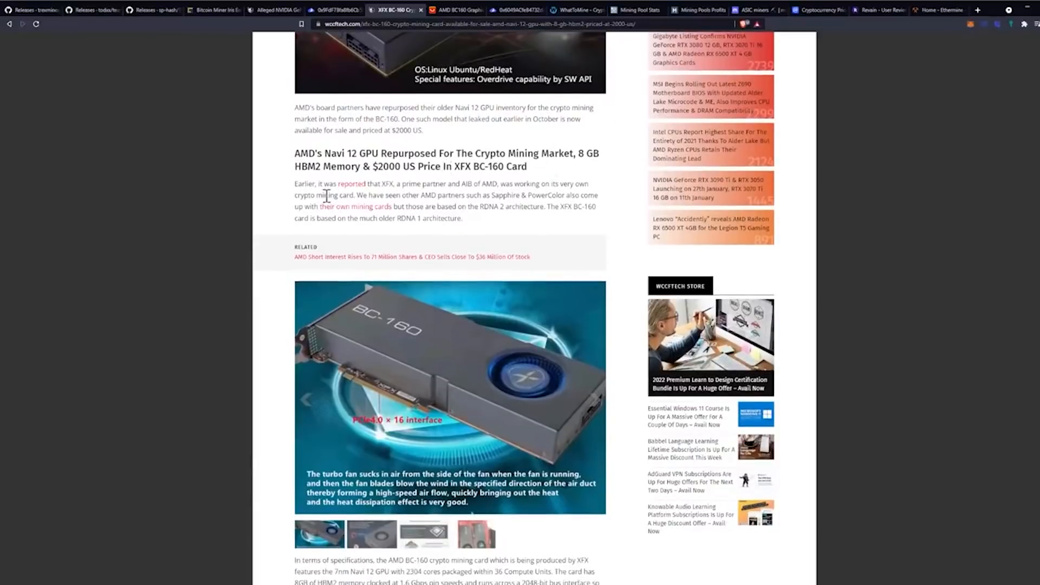
- Scroll to the BC-160 specifications paragraph and the hashrate-per-watt list versus RX 6600 cards
scroll(down, 3)
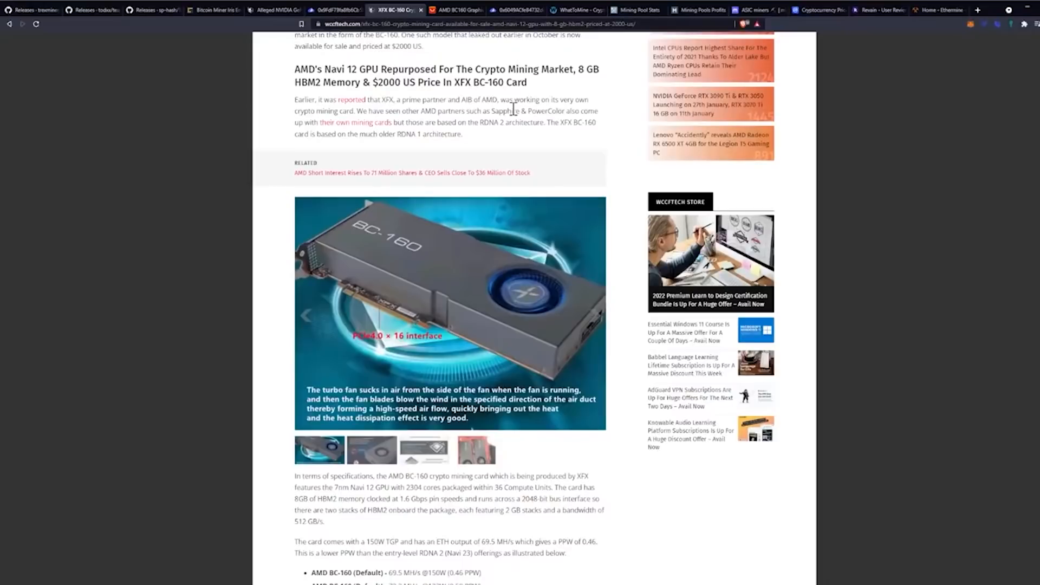
mouse_move(523, 125)
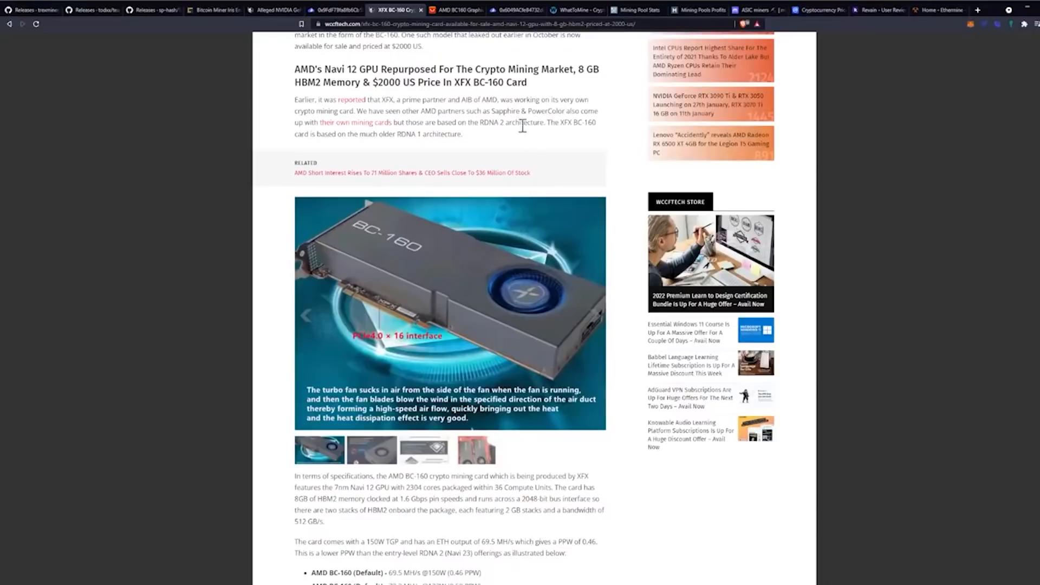
mouse_move(526, 148)
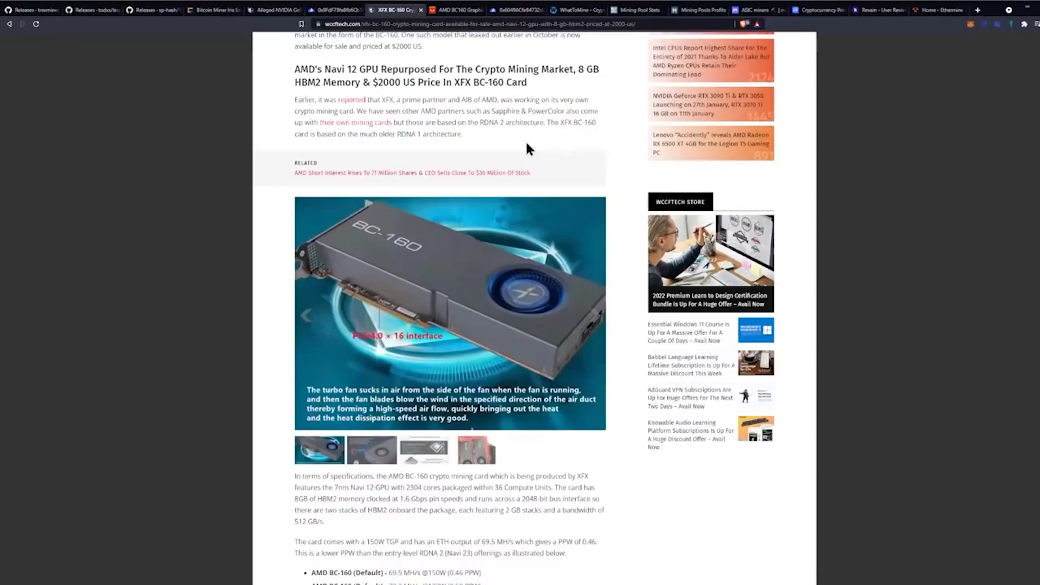
scroll(down, 3)
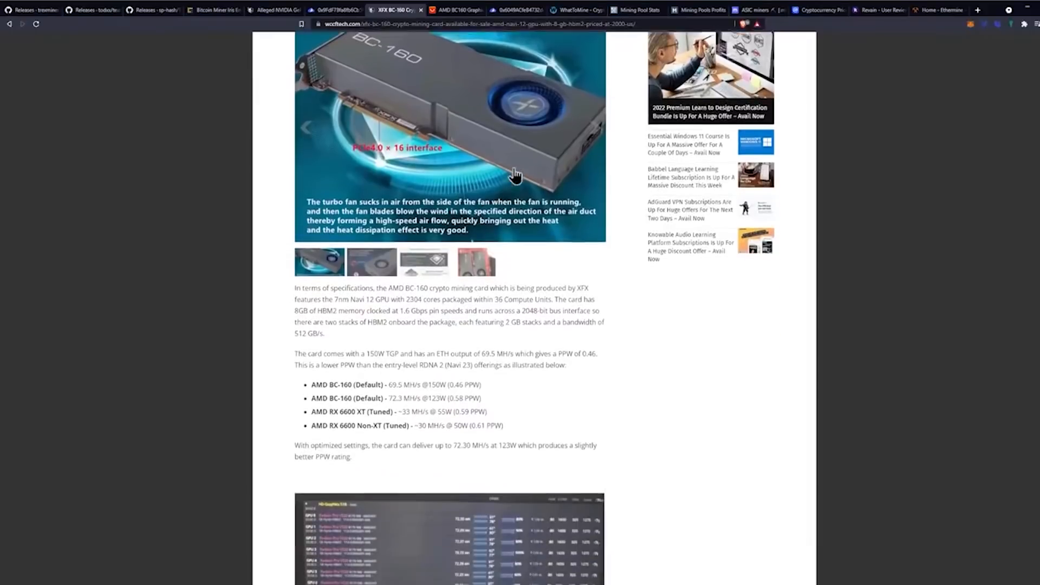
- Scroll past the 69.5 MH/s at 150W bullet list toward the mining dashboard screenshots
scroll(down, 3)
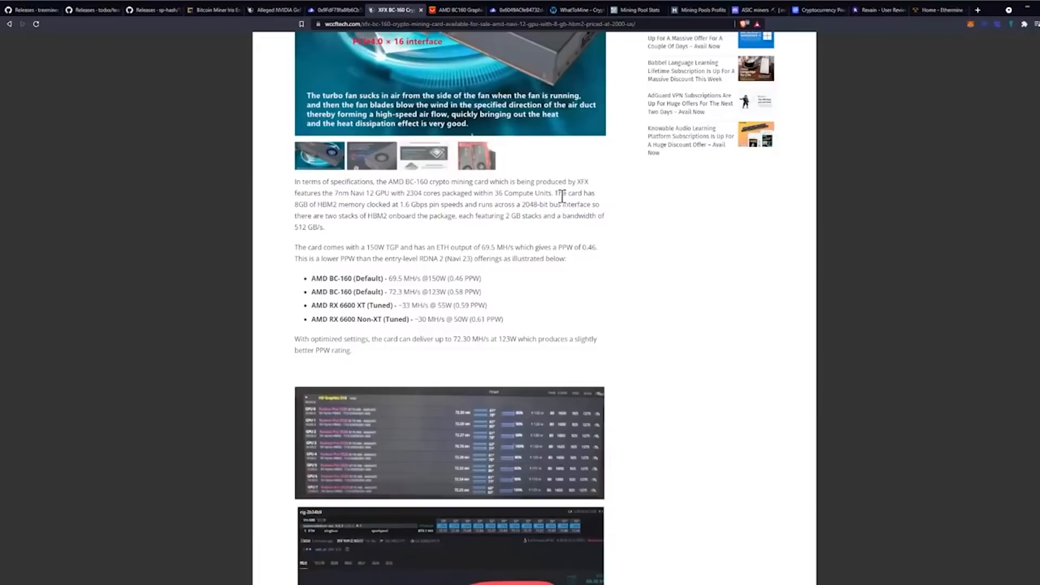
mouse_move(579, 250)
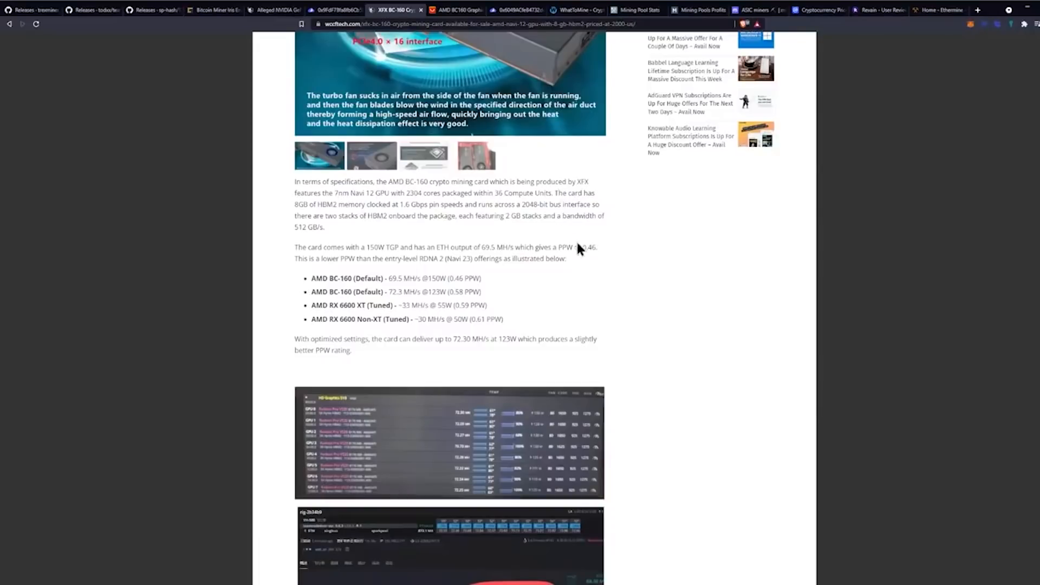
mouse_move(587, 249)
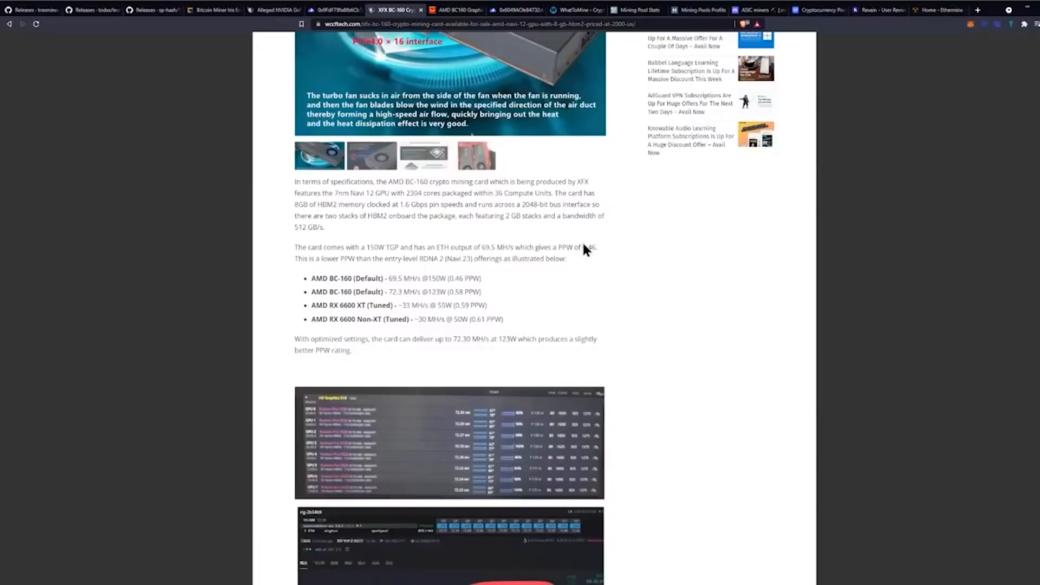
mouse_move(619, 256)
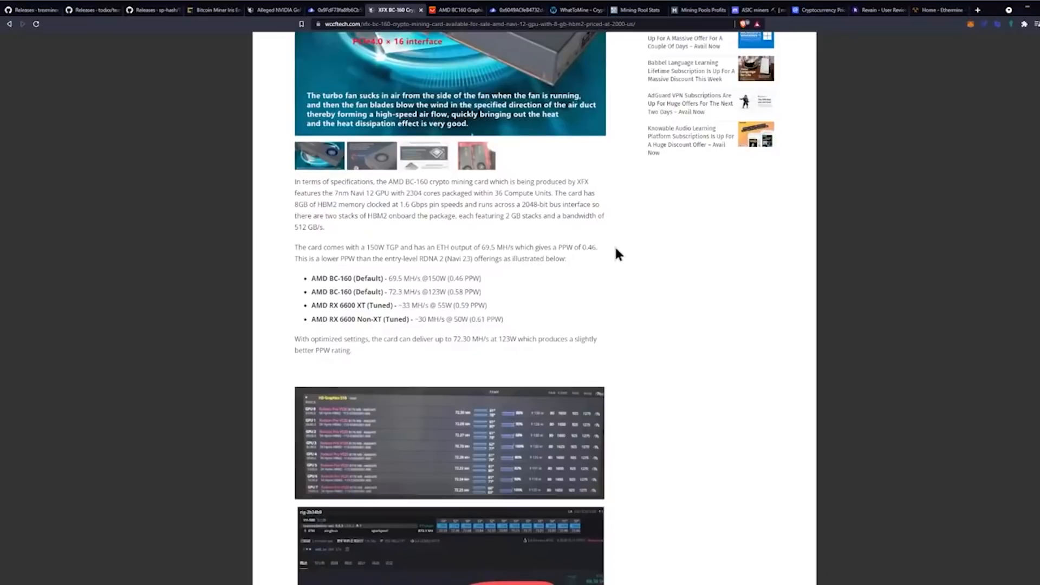
mouse_move(630, 265)
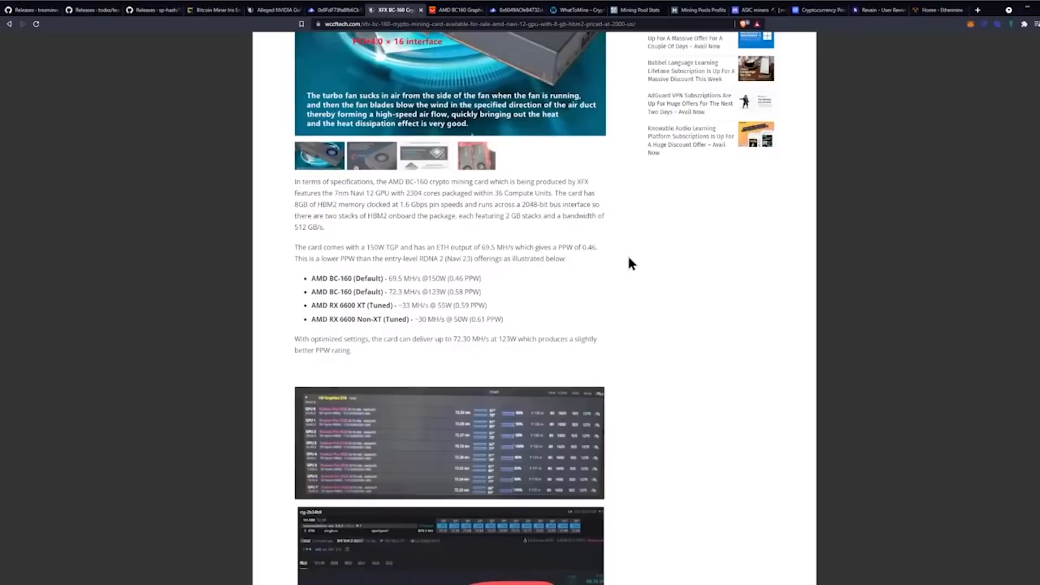
mouse_move(657, 269)
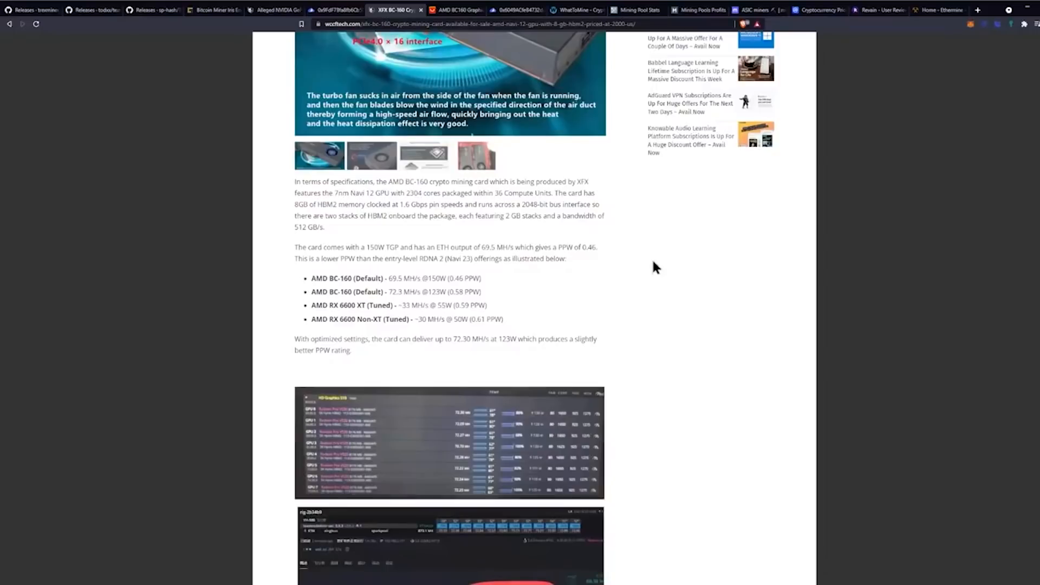
mouse_move(669, 268)
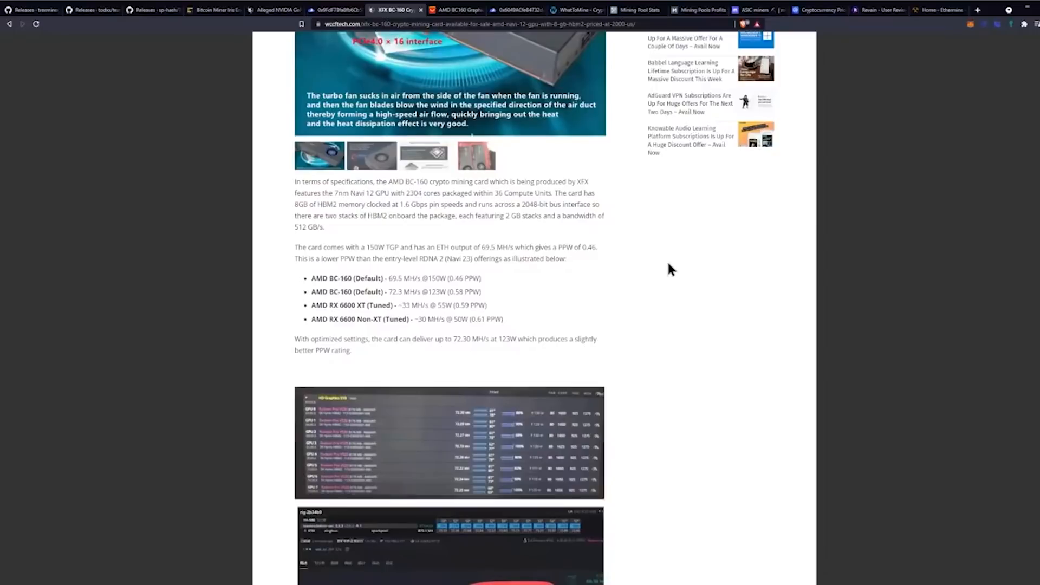
mouse_move(547, 299)
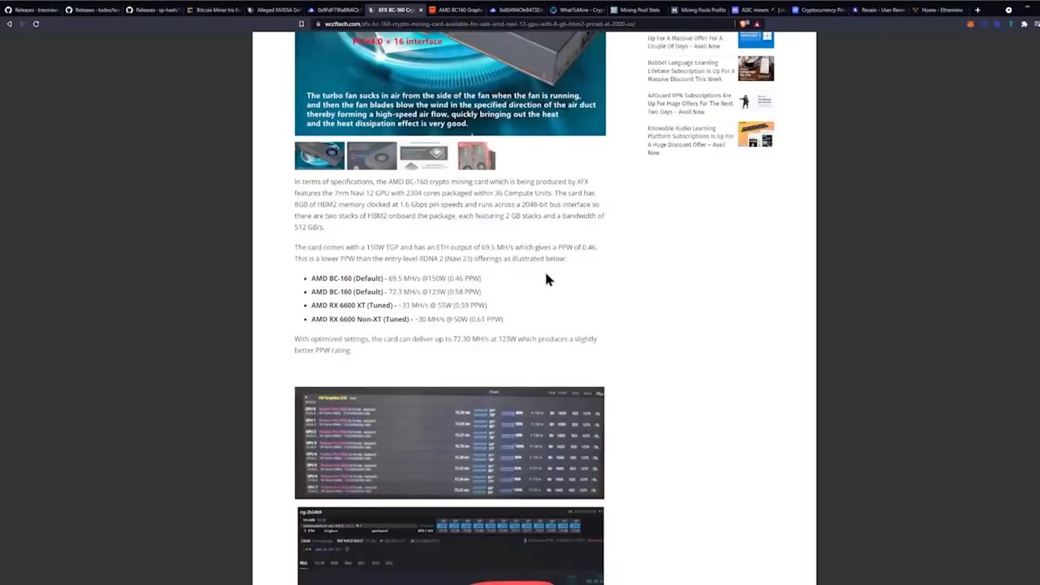
mouse_move(558, 289)
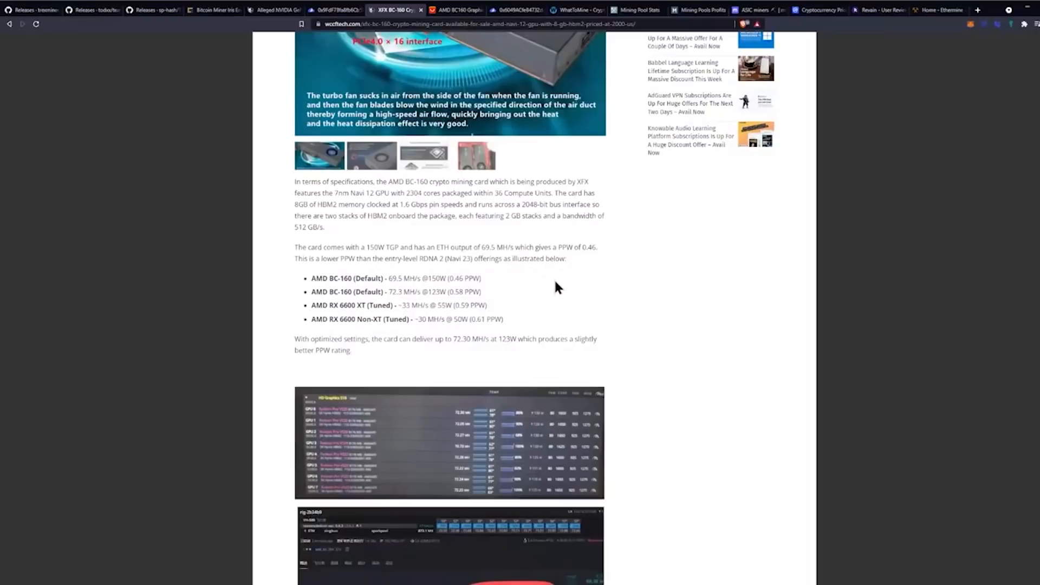
- Read the mining-rig screenshots and Linux/dual 8-pin paragraph, then switch to the AliExpress BC160 listing tab
scroll(down, 3)
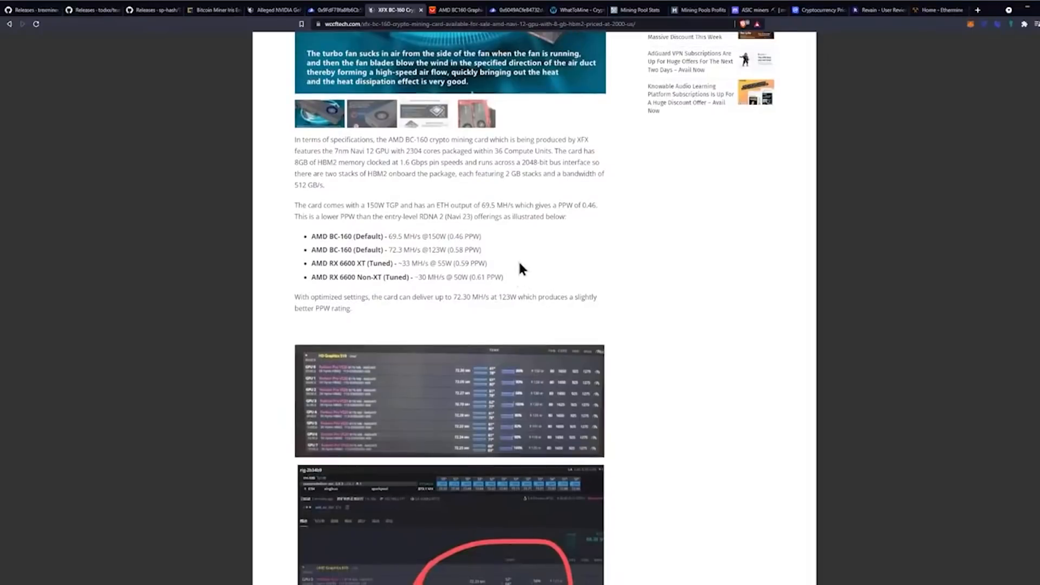
mouse_move(525, 263)
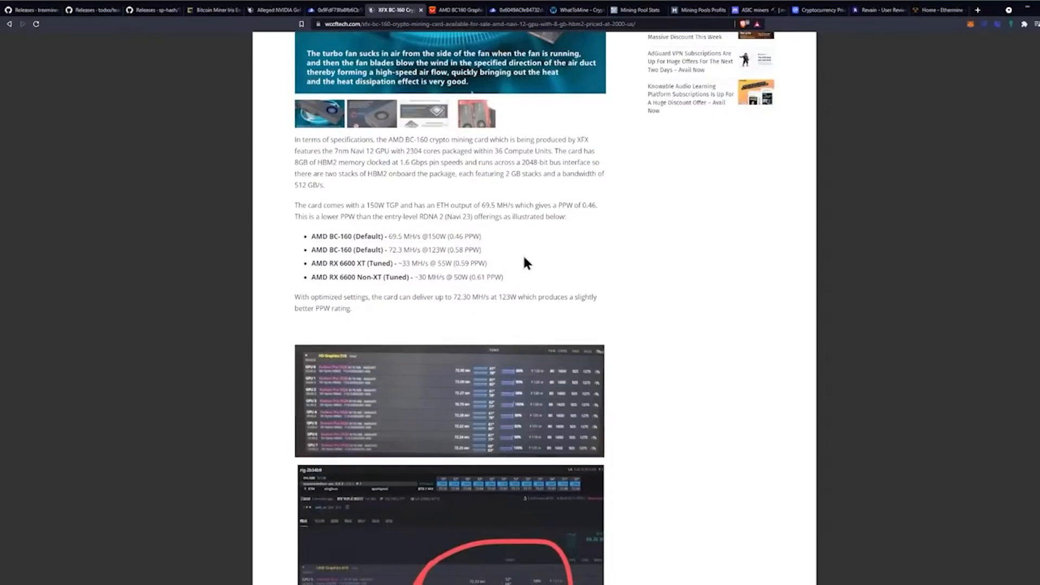
mouse_move(544, 234)
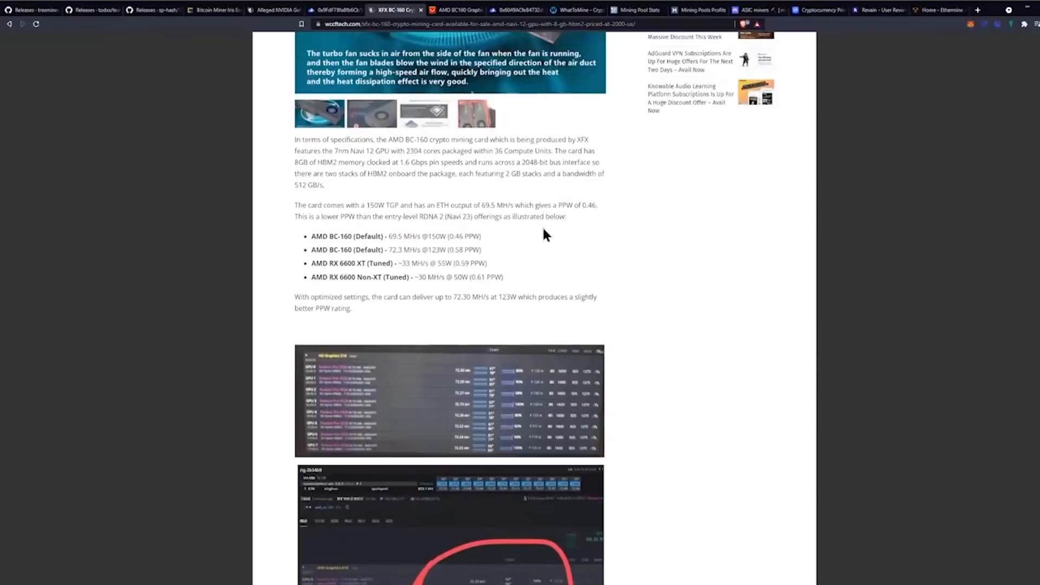
mouse_move(459, 207)
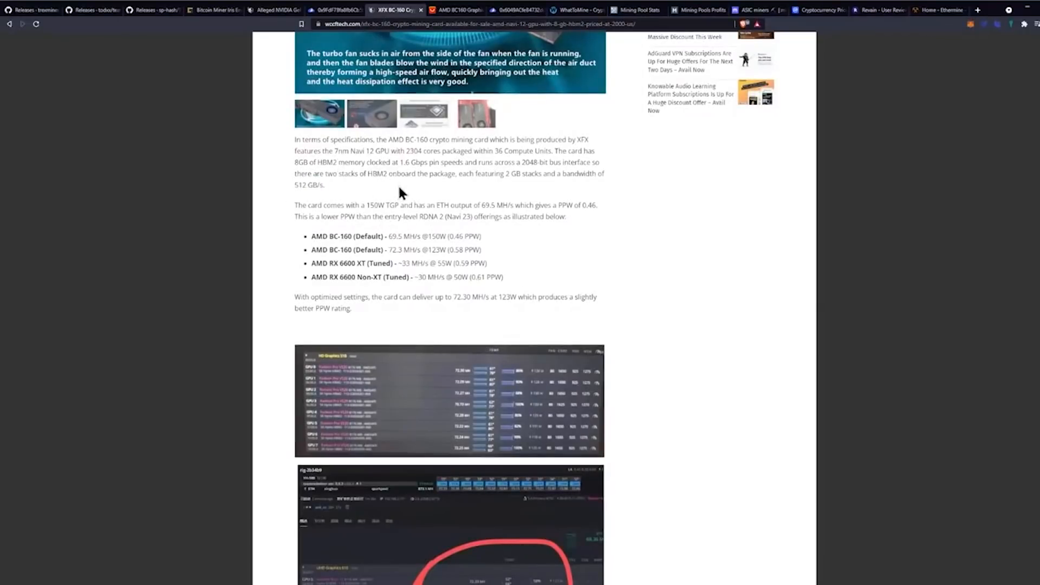
scroll(down, 3)
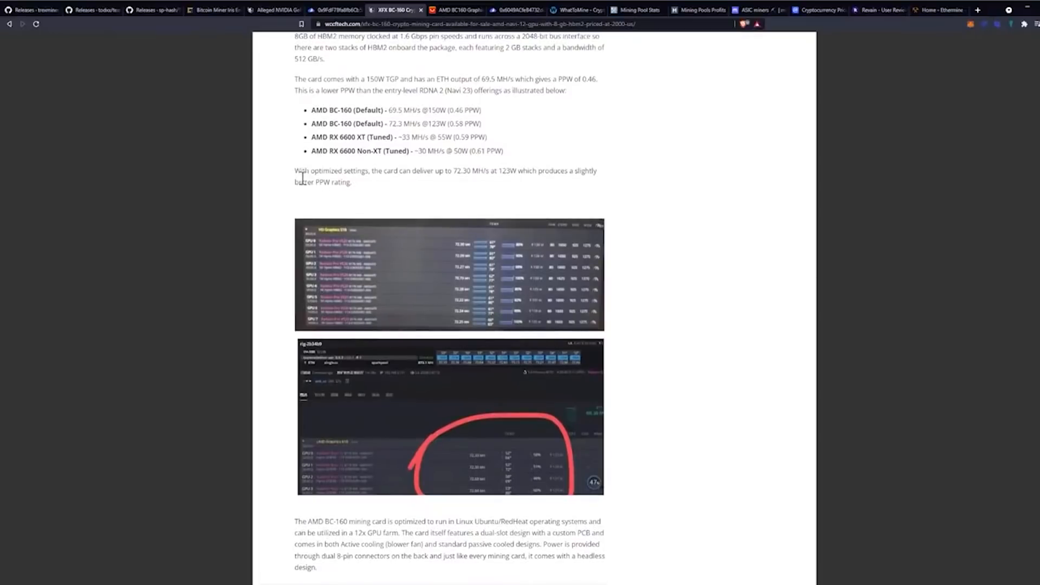
mouse_move(377, 186)
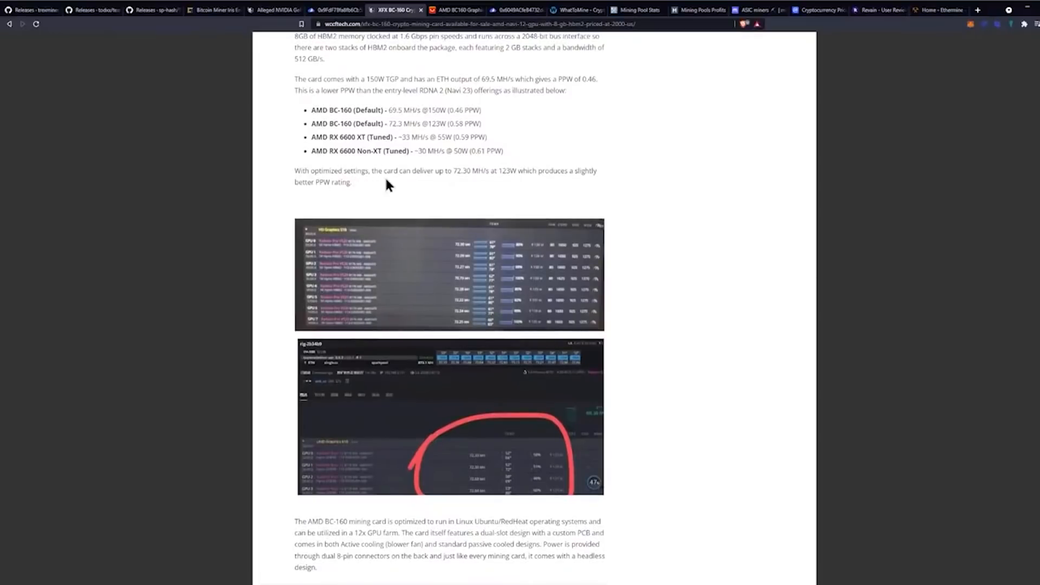
mouse_move(467, 190)
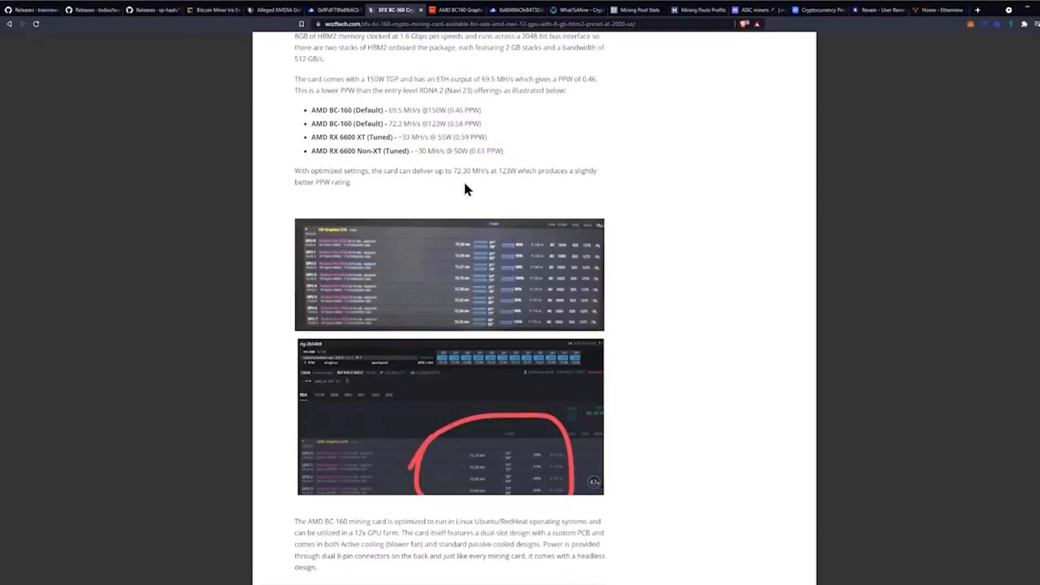
mouse_move(516, 199)
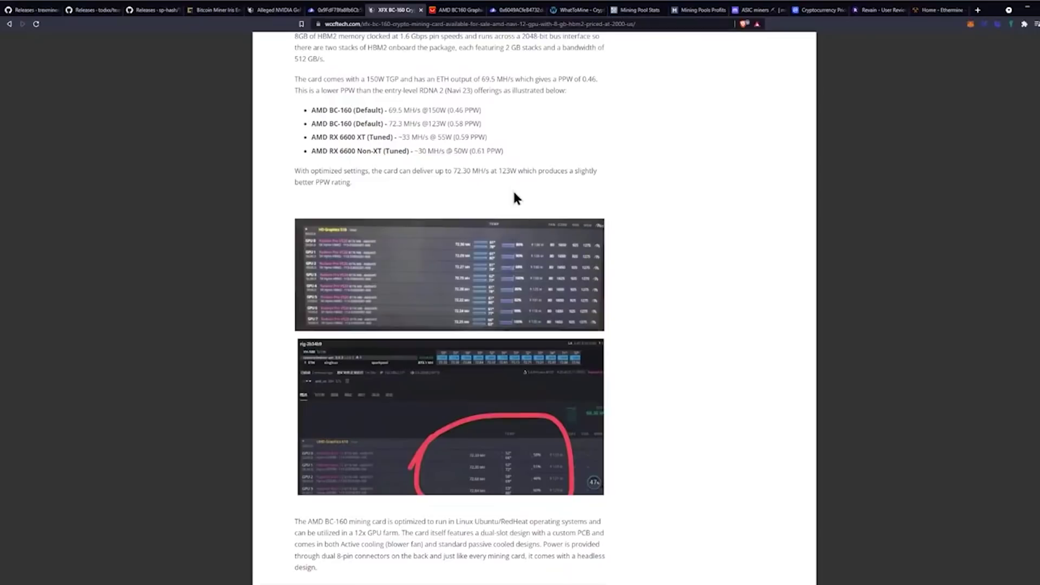
mouse_move(551, 195)
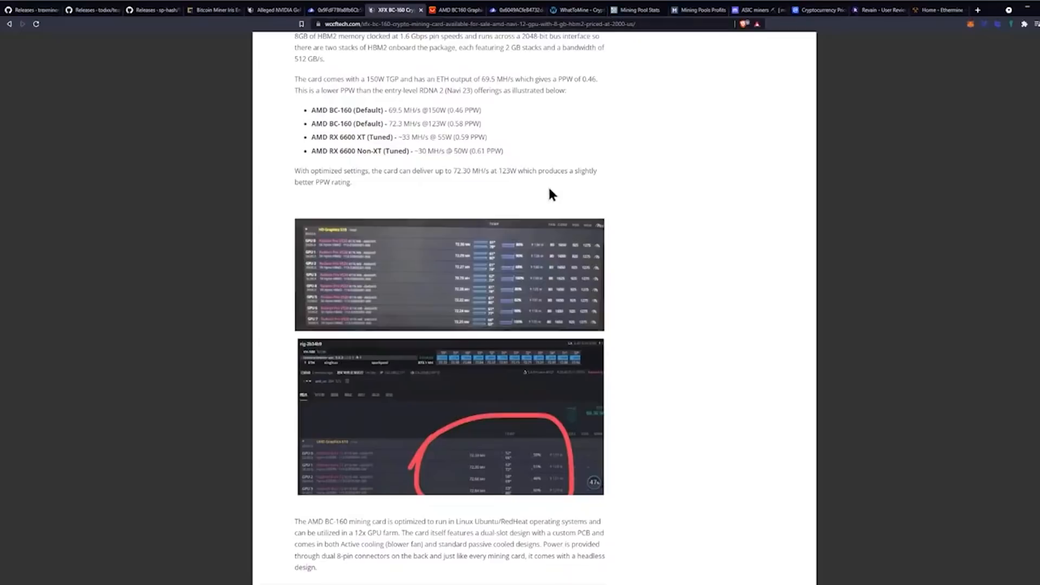
scroll(down, 3)
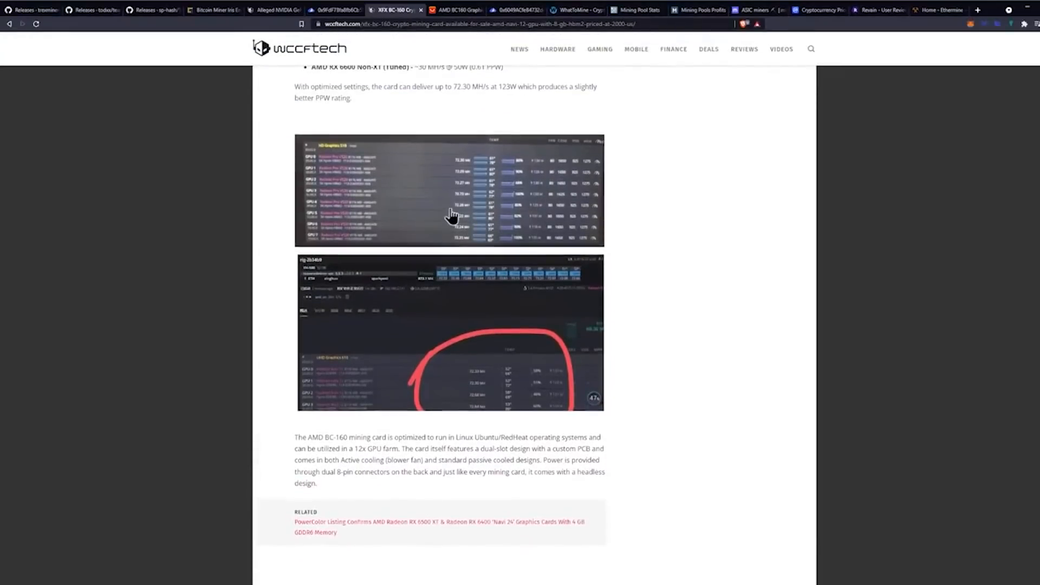
mouse_move(736, 226)
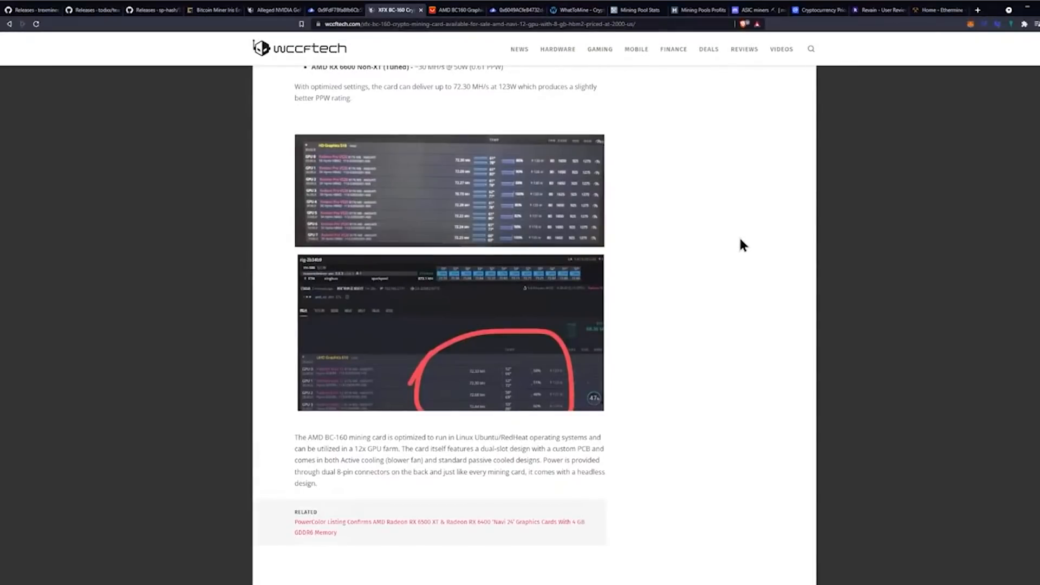
mouse_move(748, 243)
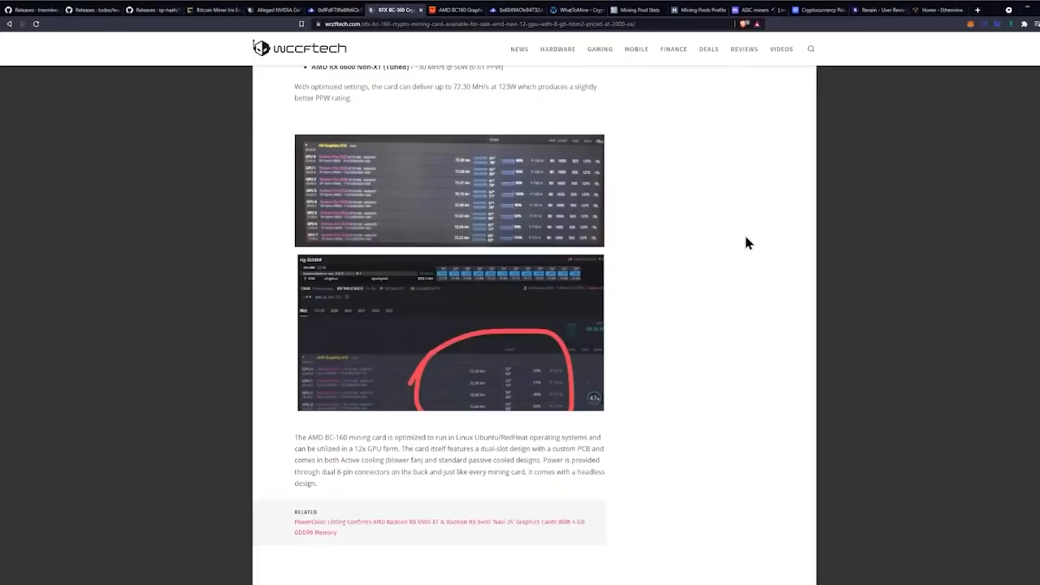
mouse_move(739, 244)
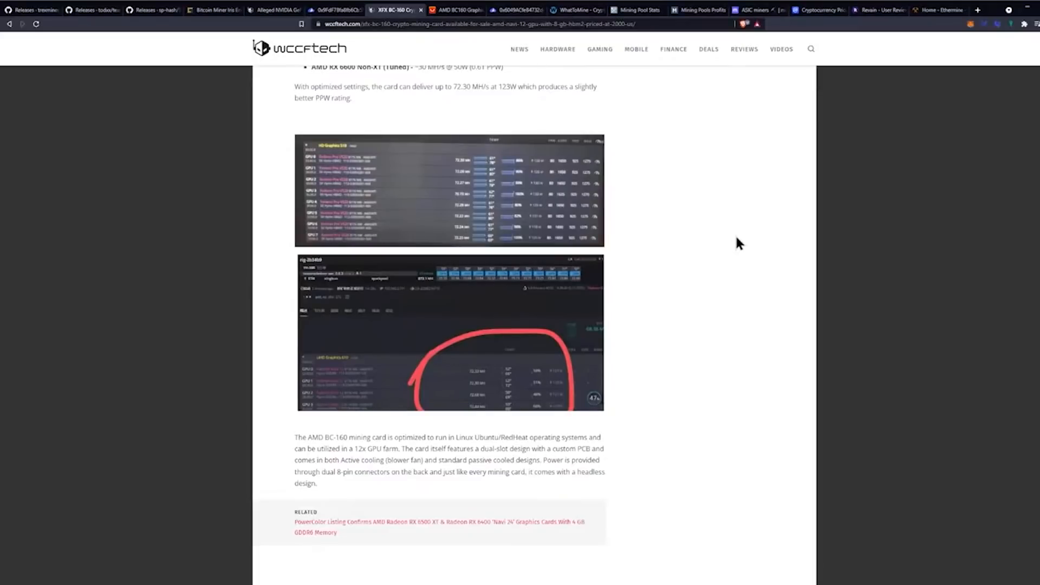
mouse_move(695, 273)
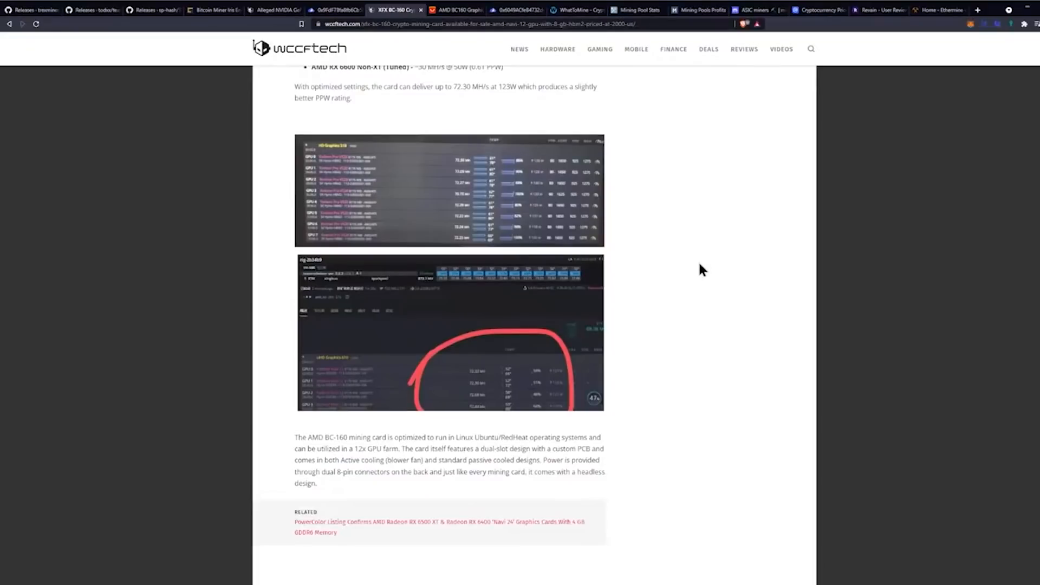
mouse_move(741, 306)
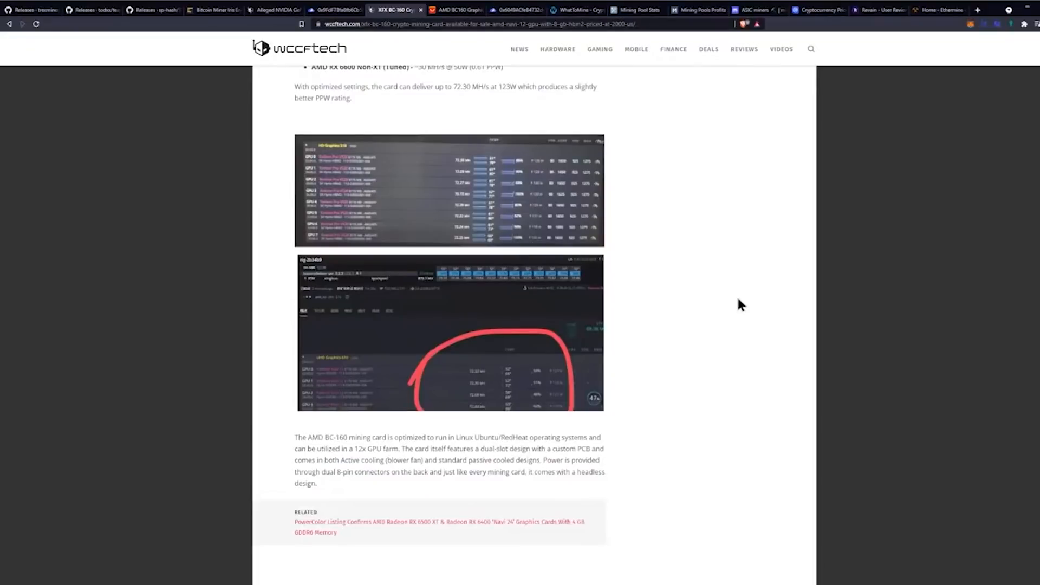
mouse_move(760, 307)
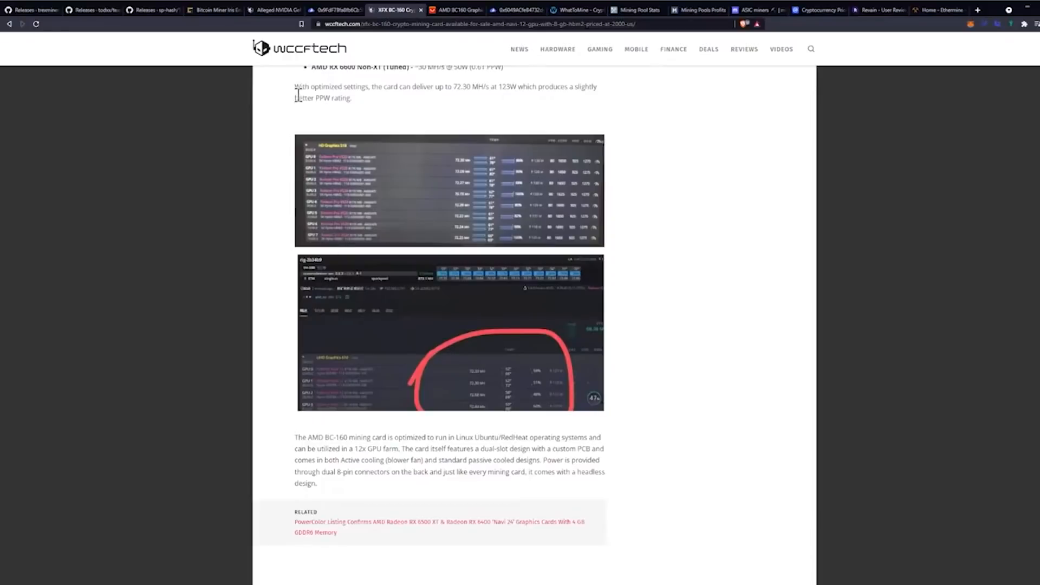
click(463, 10)
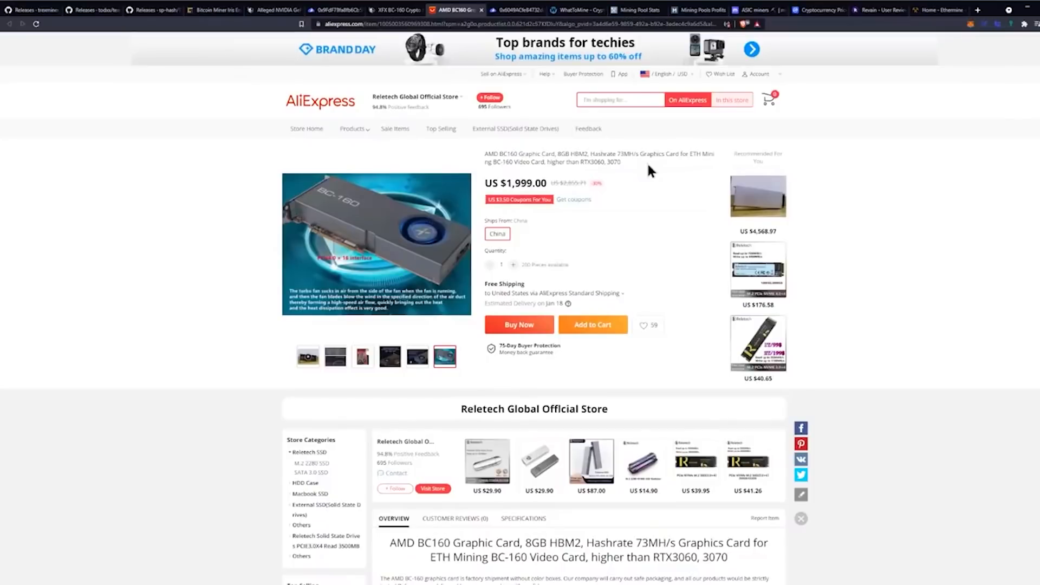
mouse_move(634, 274)
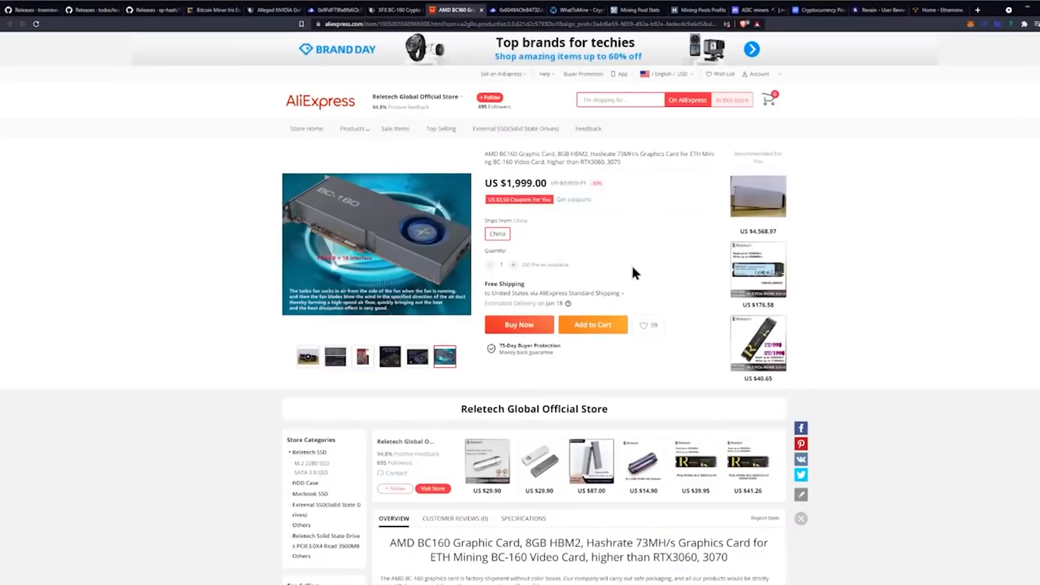
- Scroll the US $1,999 BC160 listing to its description, then start a new blank browser tab
scroll(down, 3)
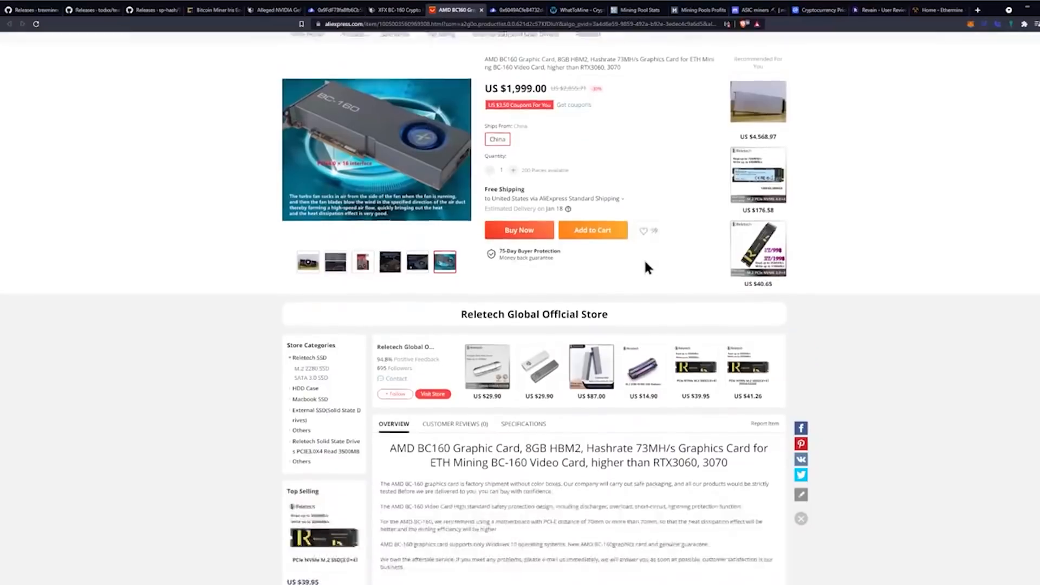
click(980, 9)
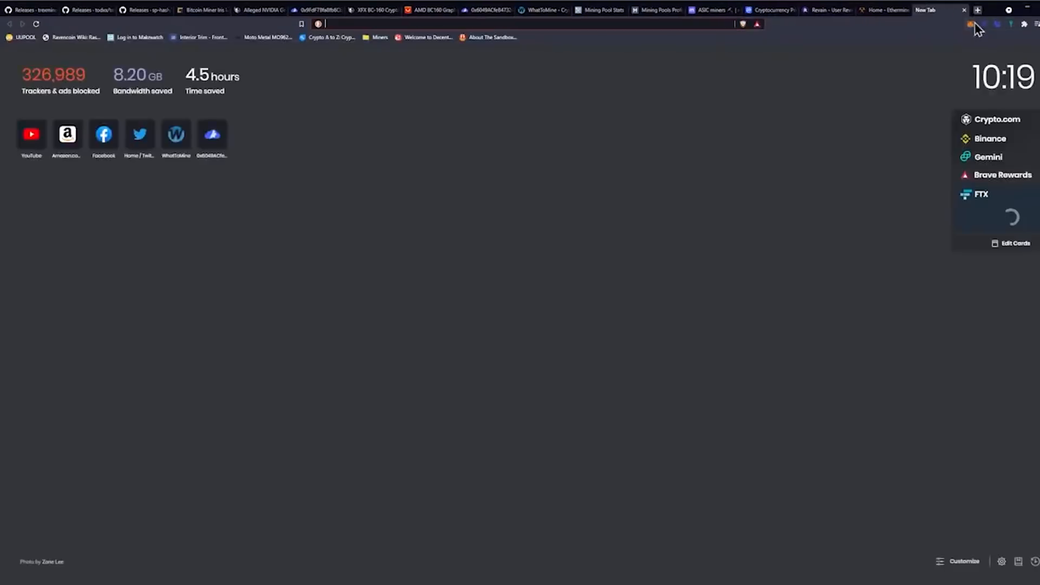
- Search DuckDuckGo for 'rtx 3090 specs' and go to NVIDIA's GeForce RTX 3090 page
text(rtx)
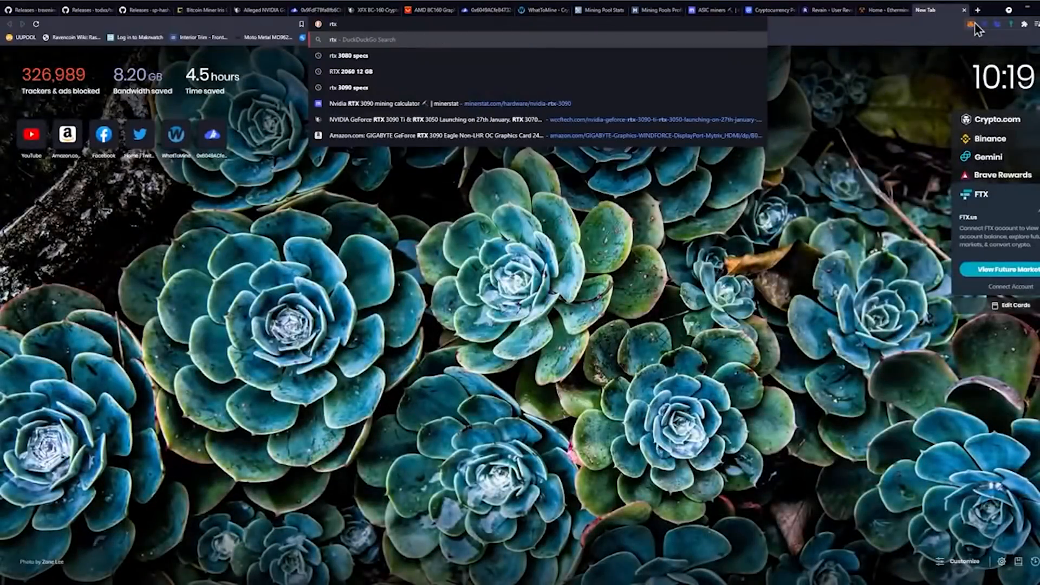
mouse_move(708, 49)
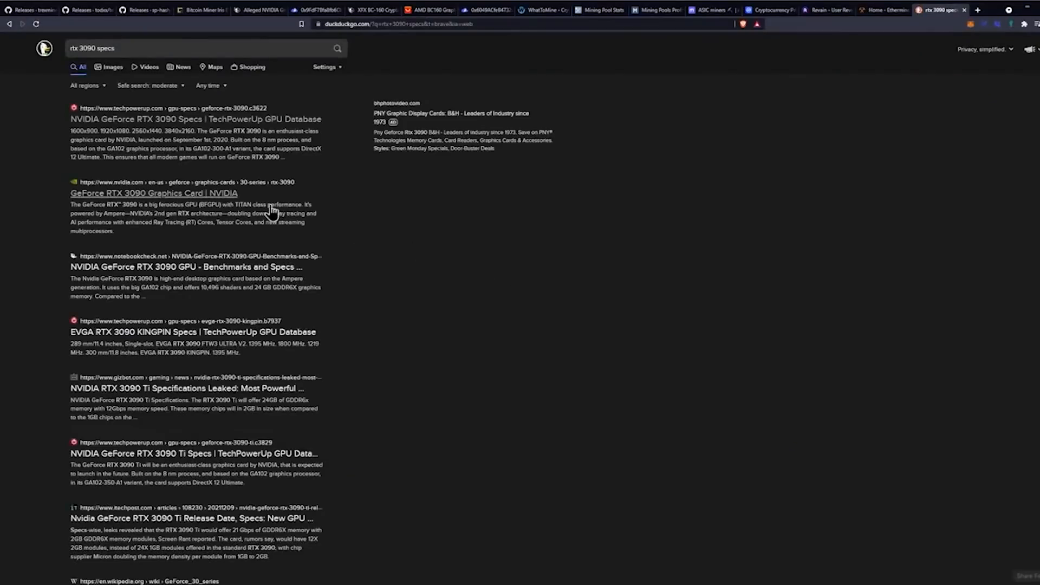
click(153, 193)
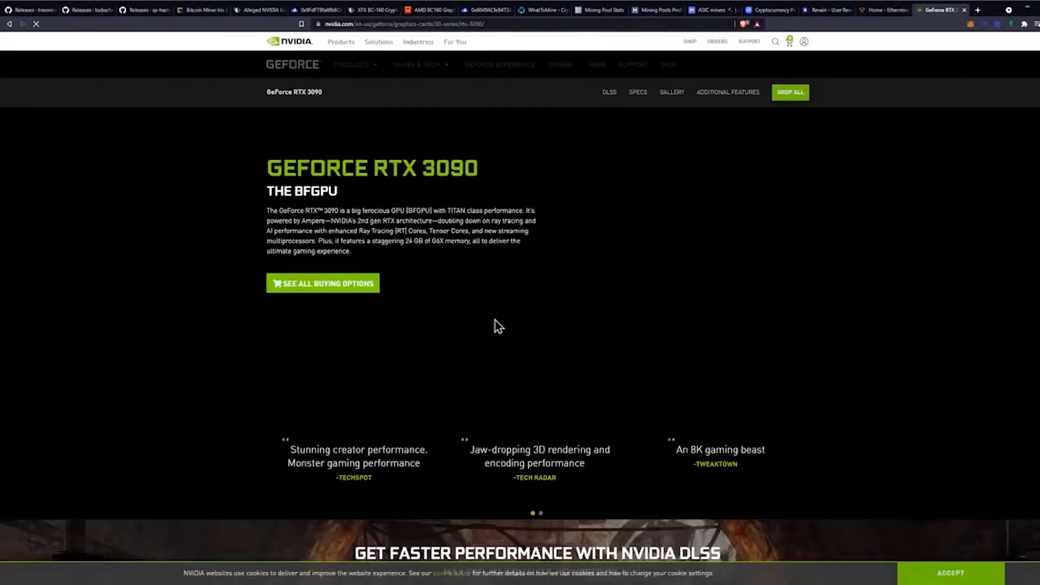
- View NVIDIA's full RTX 3090 specifications list via the SPECS section's full-specs popup
scroll(down, 3)
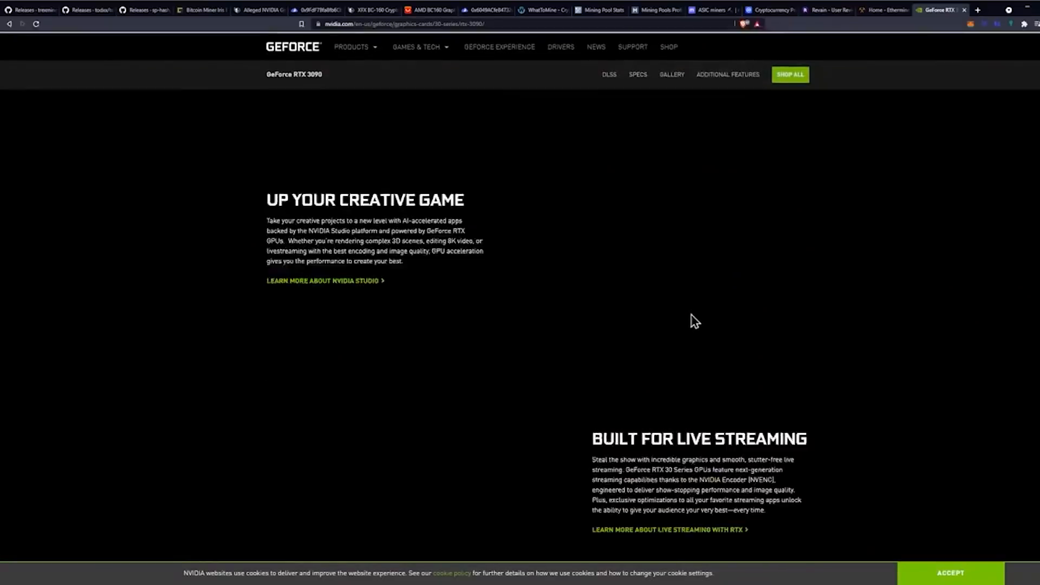
click(637, 74)
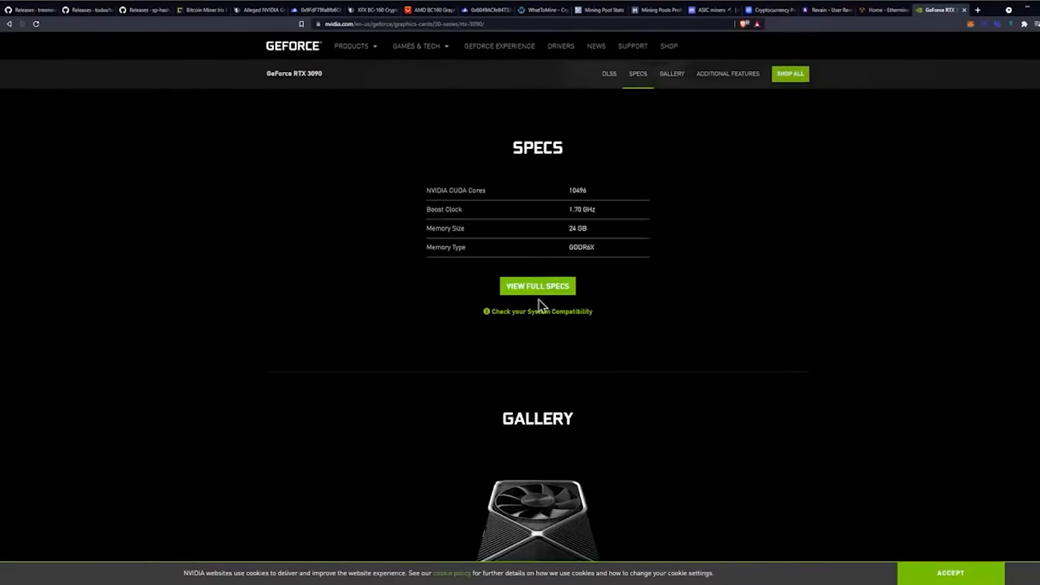
click(537, 286)
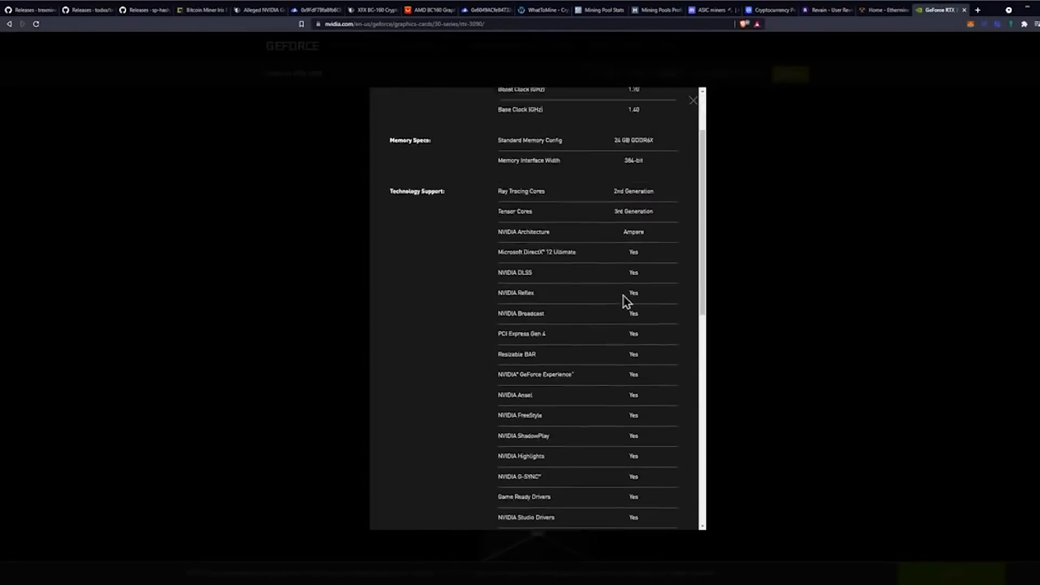
scroll(down, 3)
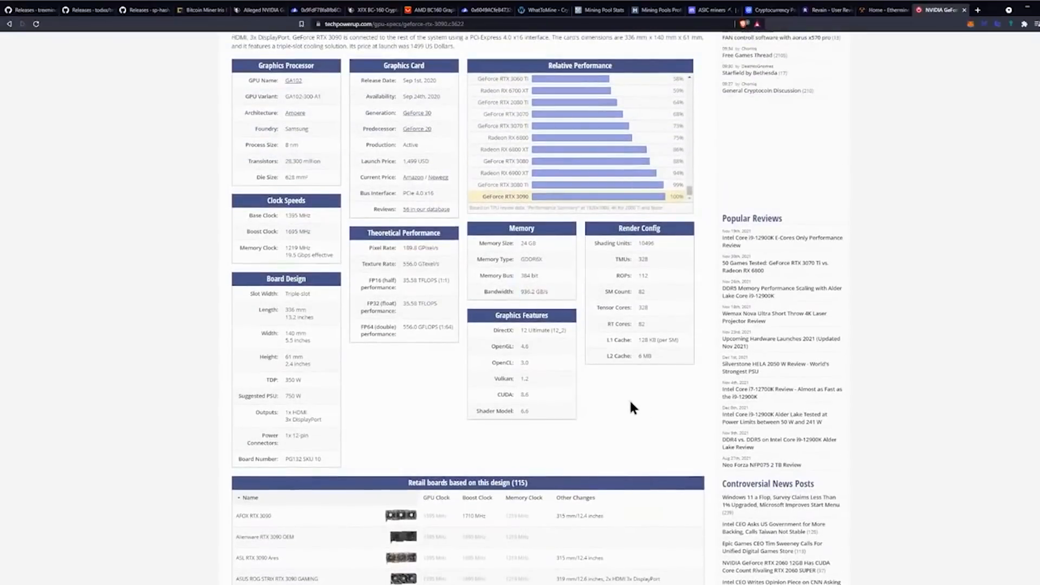
mouse_move(680, 341)
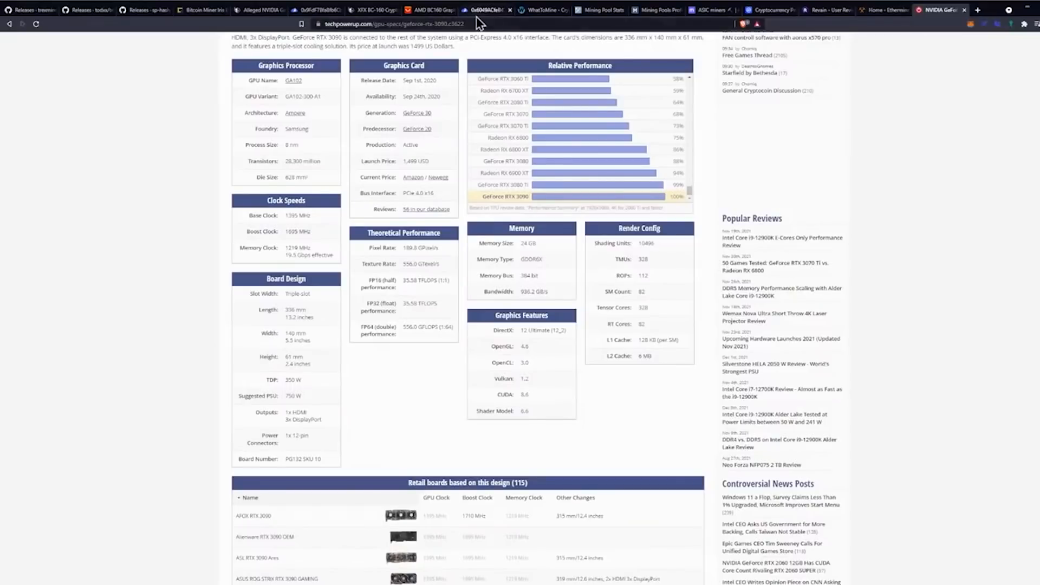
- Return to the AliExpress BC160 tab after noting the RTX 3090's 24 GB GDDR6X and 350 W TDP
click(433, 10)
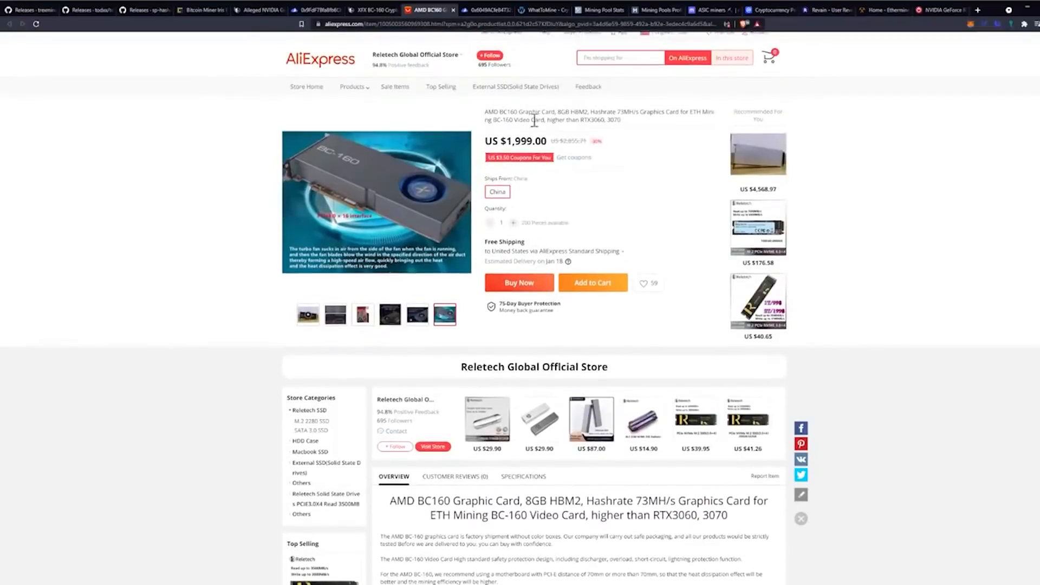
mouse_move(645, 205)
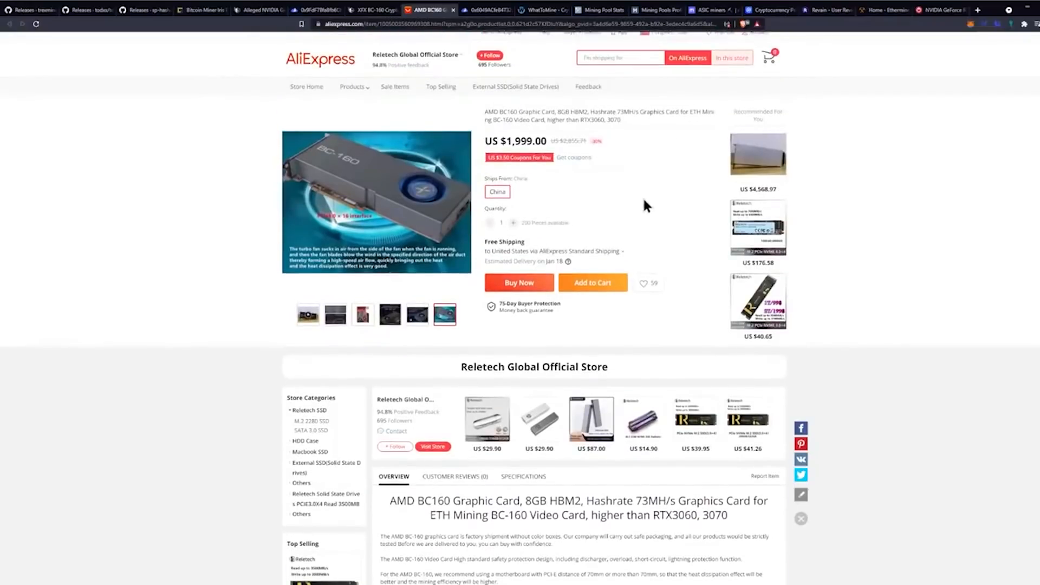
mouse_move(674, 221)
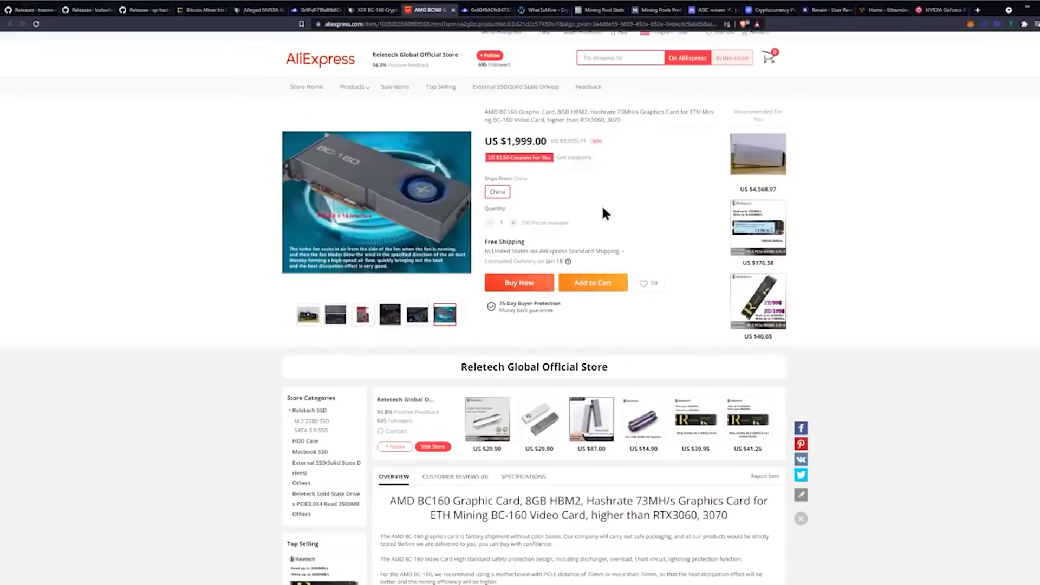
mouse_move(628, 213)
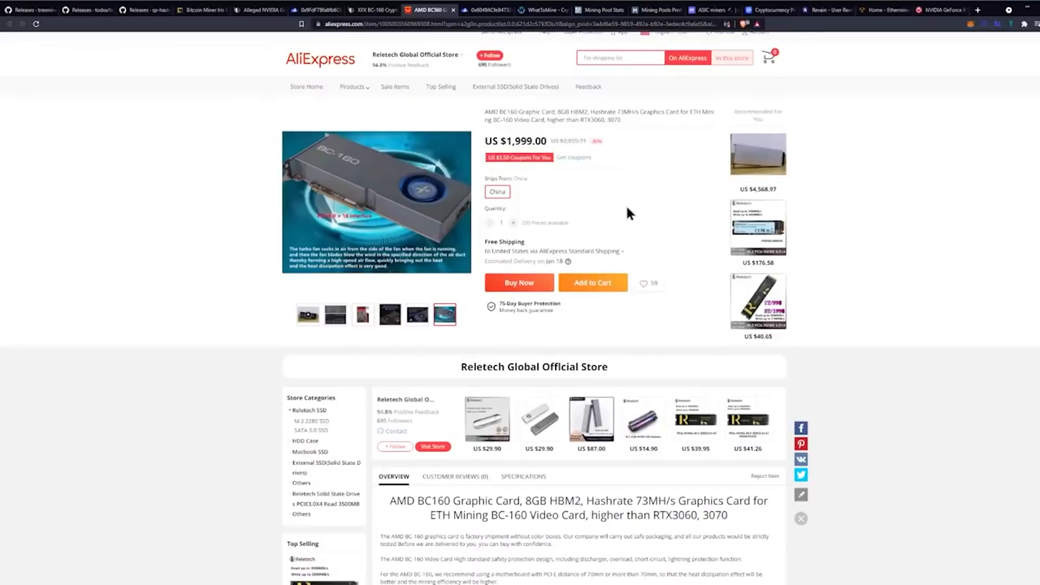
mouse_move(618, 228)
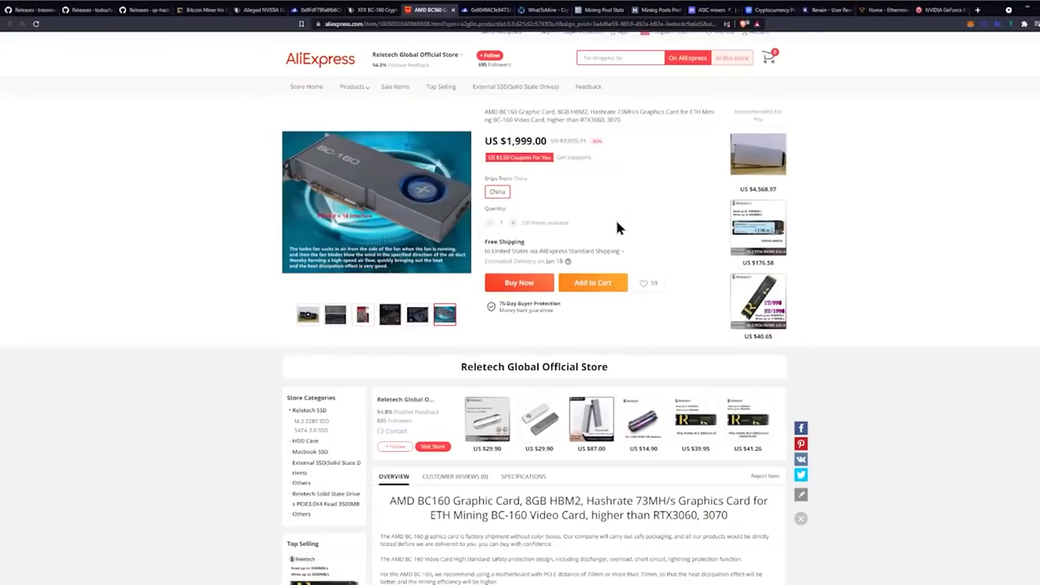
mouse_move(864, 110)
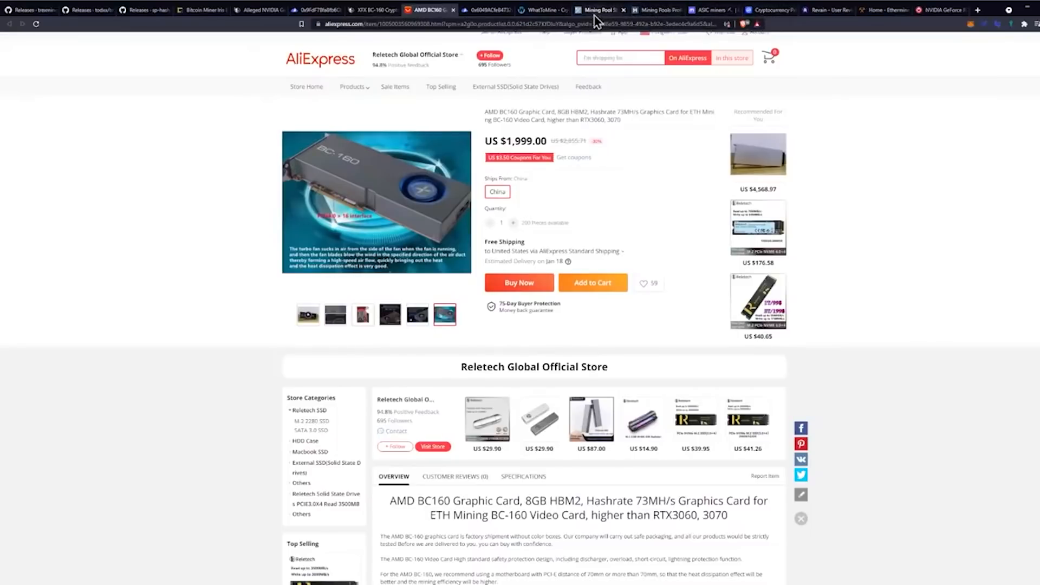
- Switch from the BC160 listing to the WhatToMine GPU profitability calculator tab
click(539, 10)
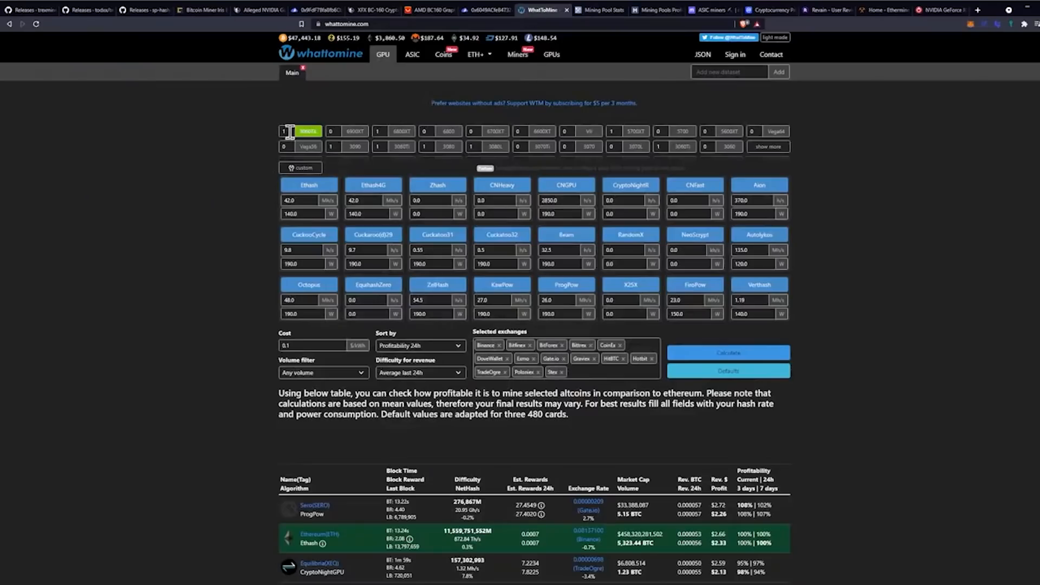
- Calculate Ethash at 72 MH/s and 125 W, giving Ethereum top at $4.19 daily profit
click(768, 146)
text(72)
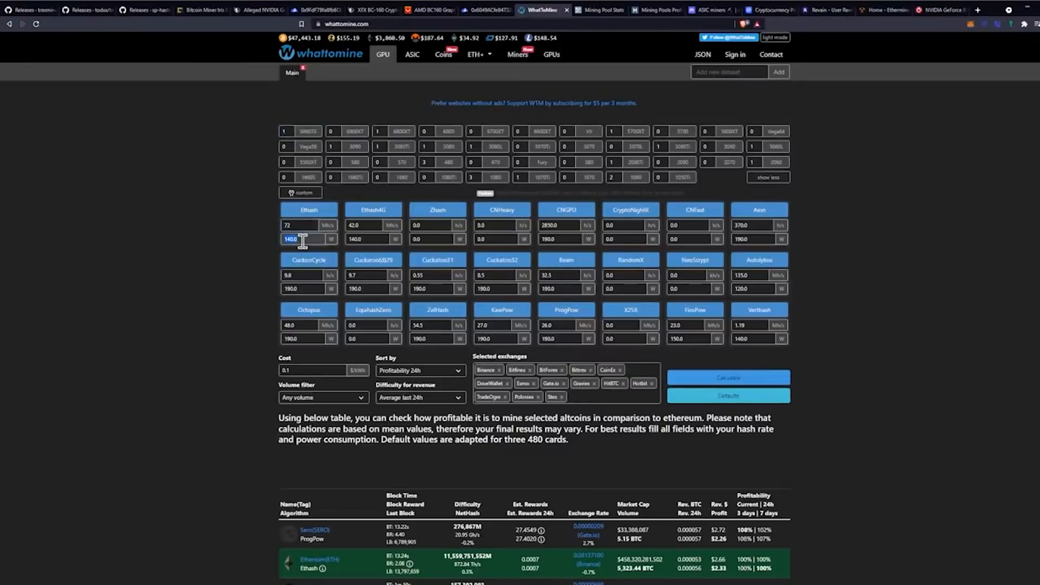
text(125)
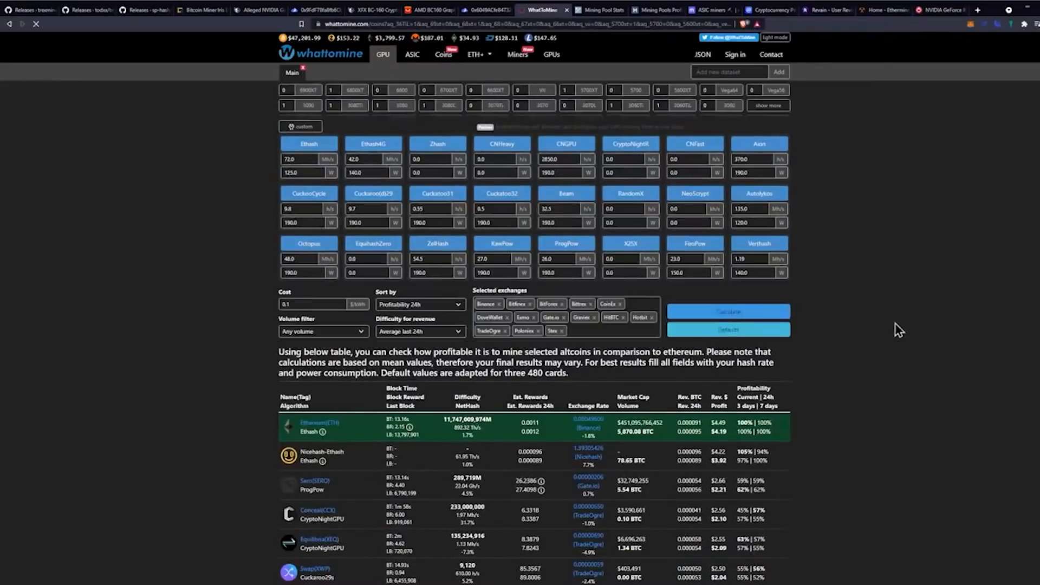
scroll(down, 3)
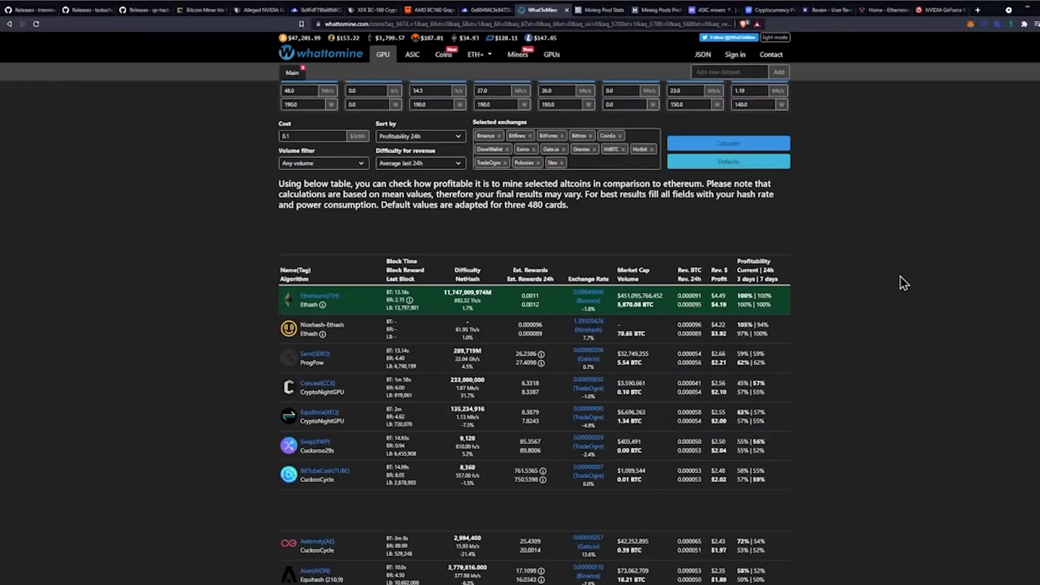
mouse_move(364, 139)
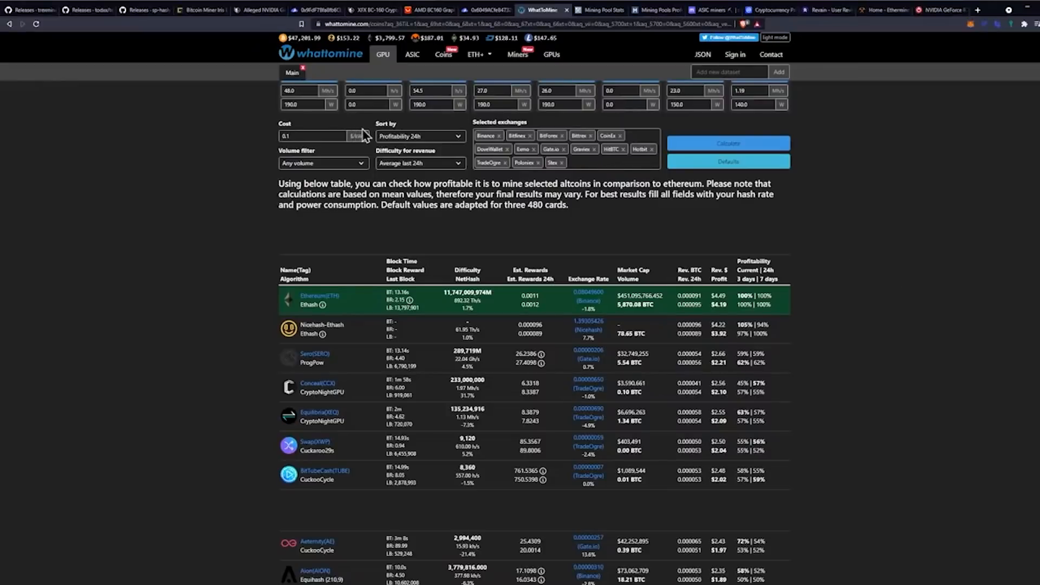
mouse_move(470, 145)
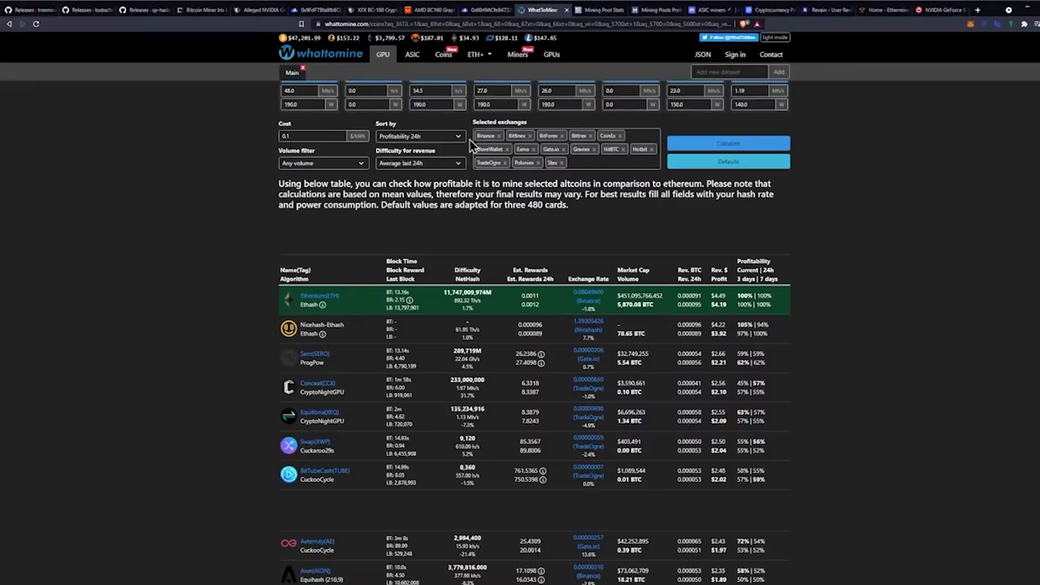